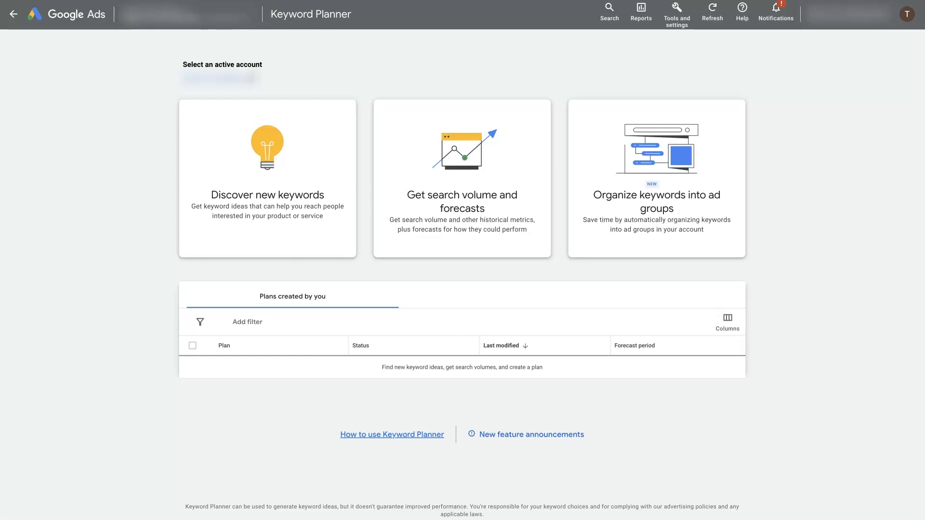
{"action": "mouse_move", "coordinate": [859, 212]}
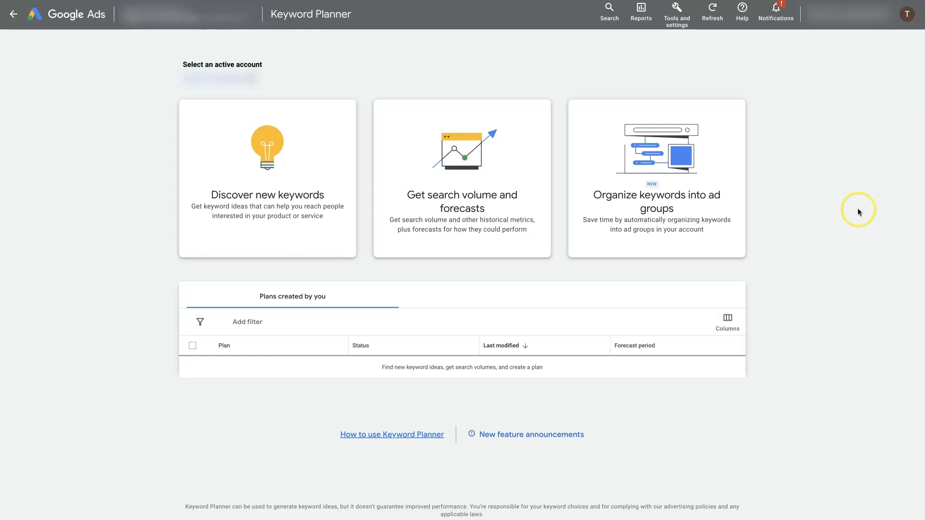
{"action": "mouse_move", "coordinate": [676, 13]}
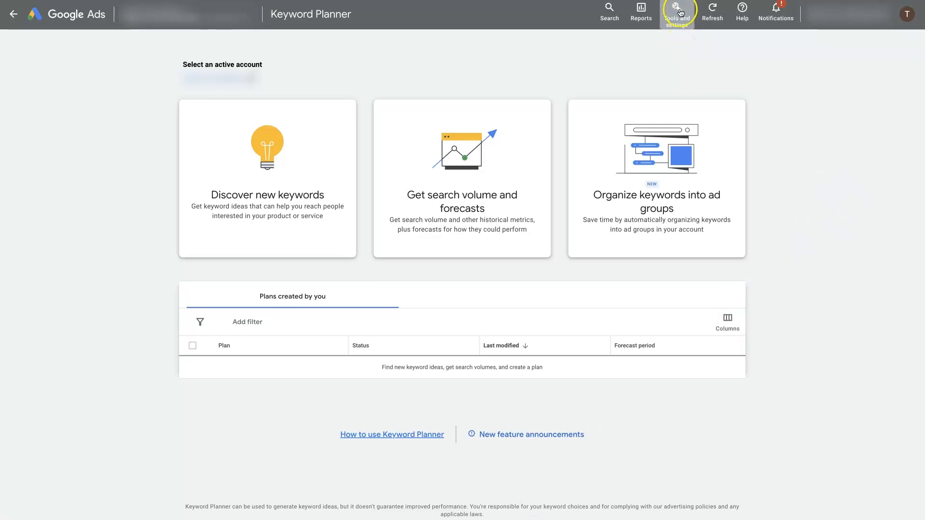
Show the Tools and settings menu listing the account's planning tools.
{"action": "left_click", "coordinate": [677, 13]}
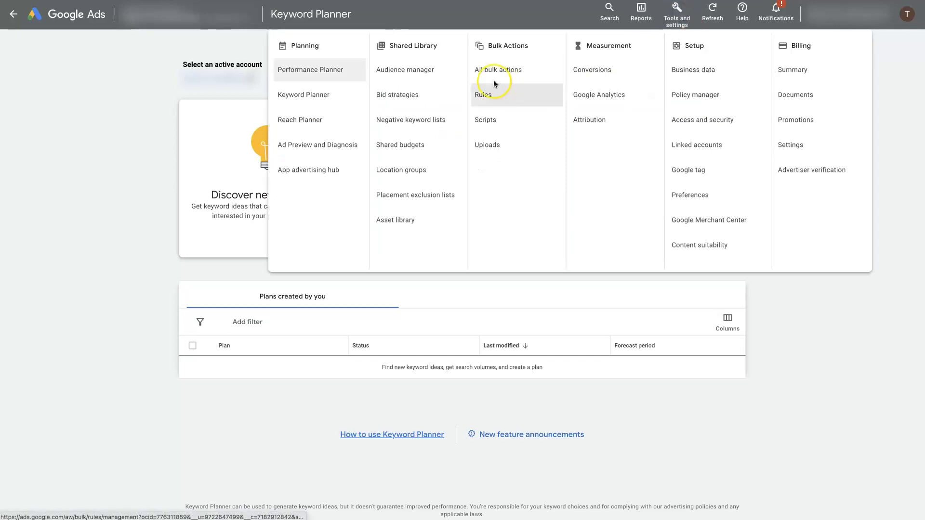
{"action": "mouse_move", "coordinate": [303, 94]}
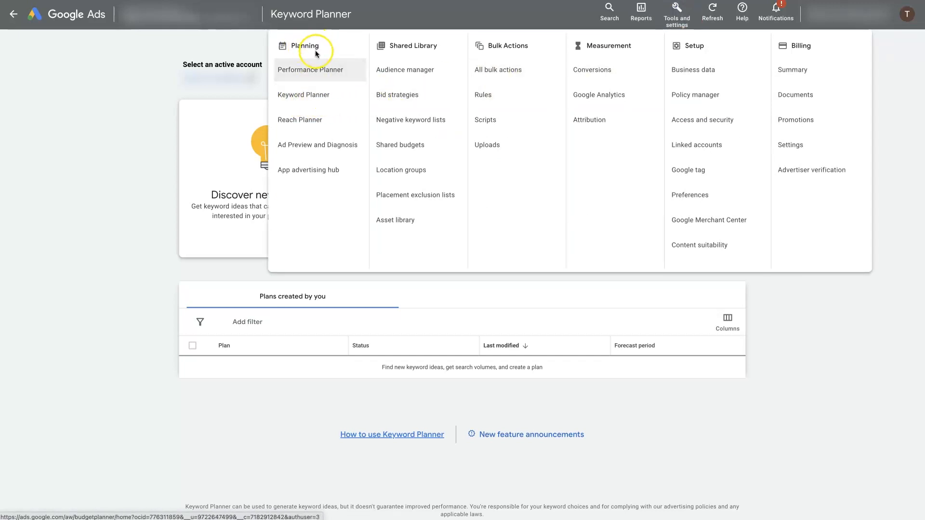
{"action": "mouse_move", "coordinate": [466, 73]}
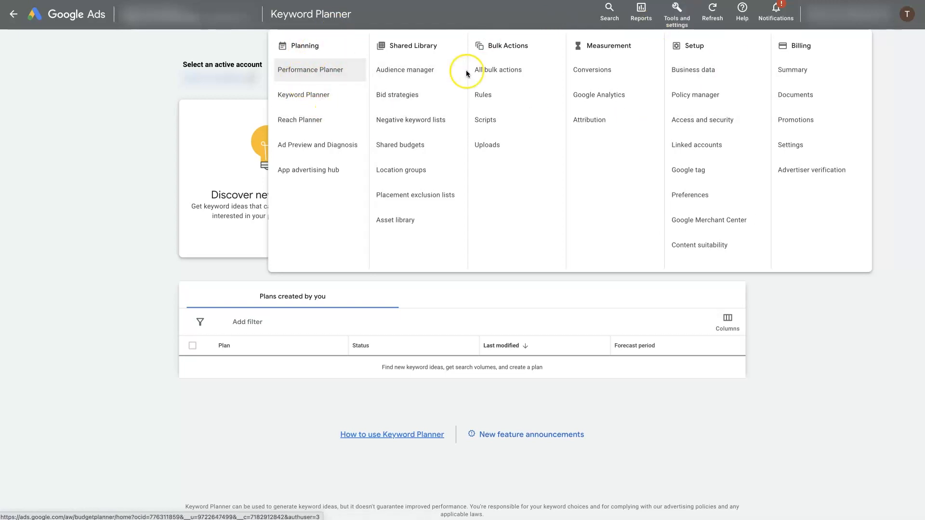
{"action": "mouse_move", "coordinate": [676, 15]}
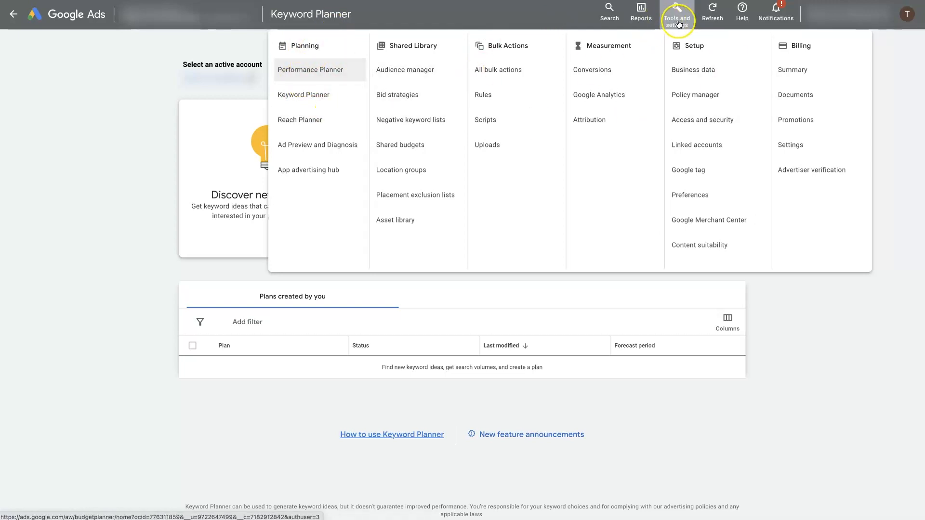
{"action": "mouse_move", "coordinate": [322, 37]}
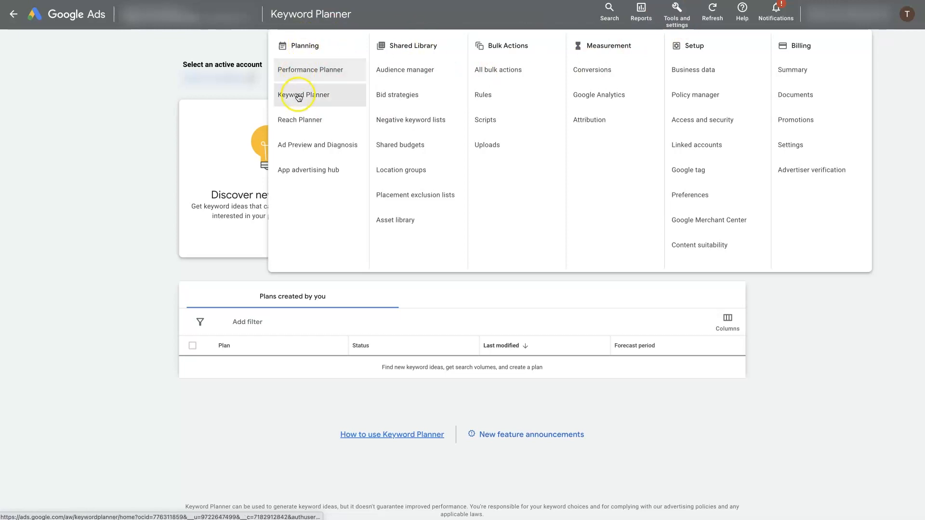
Start a Discover new keywords search seeded with roofing, roofers and roofing companies.
{"action": "left_click", "coordinate": [304, 94]}
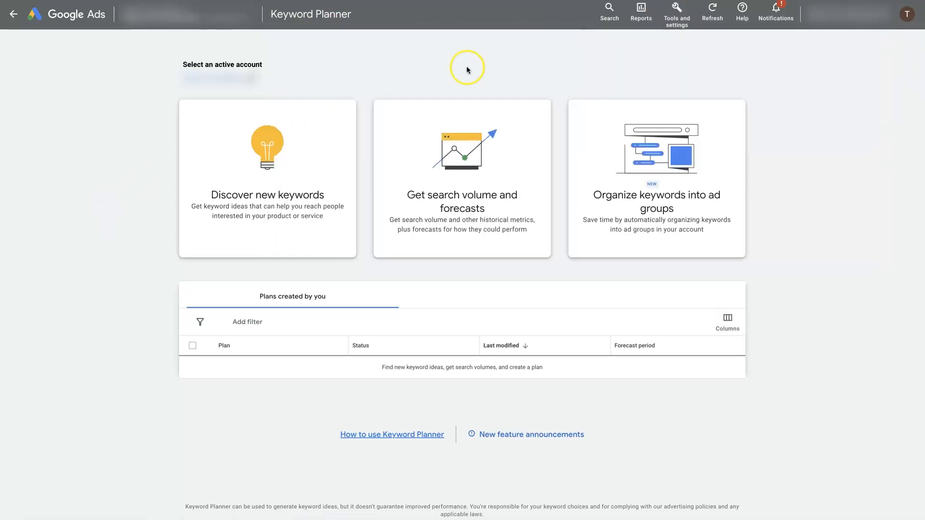
{"action": "mouse_move", "coordinate": [653, 397]}
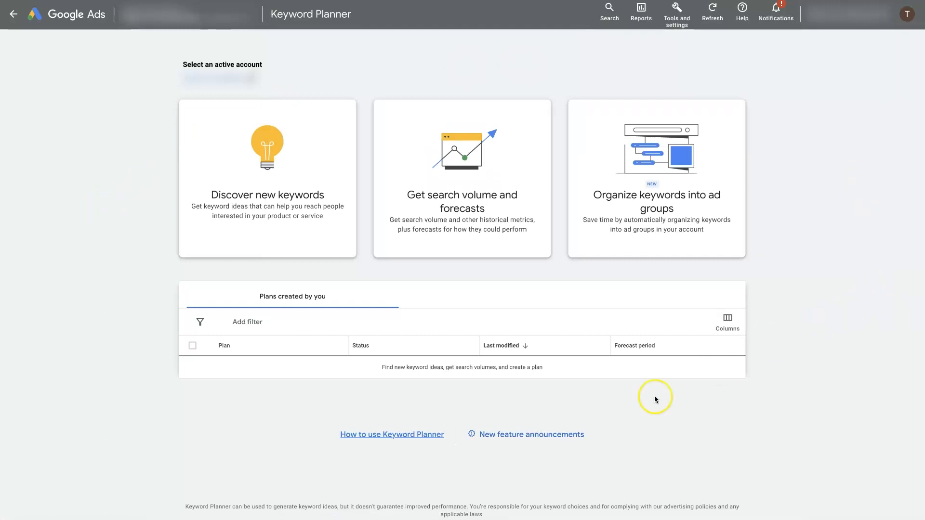
{"action": "mouse_move", "coordinate": [274, 191]}
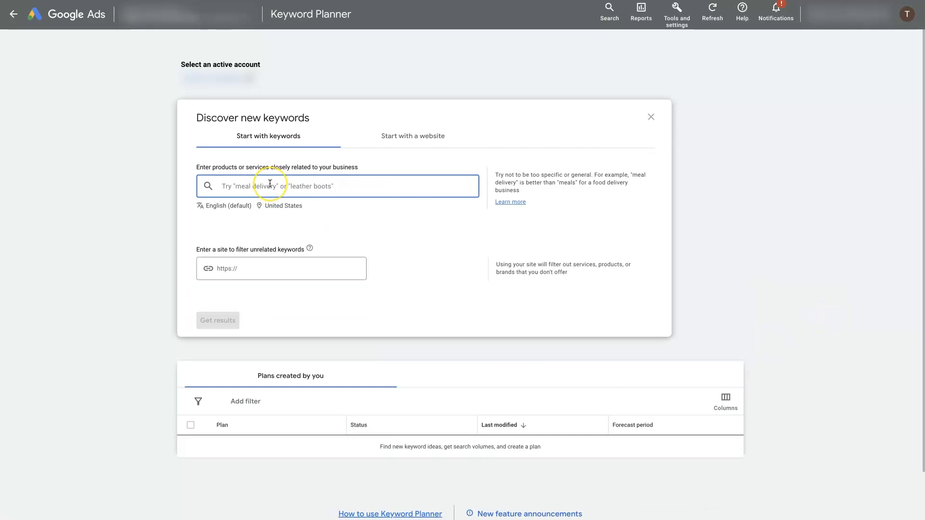
{"action": "mouse_move", "coordinate": [270, 185]}
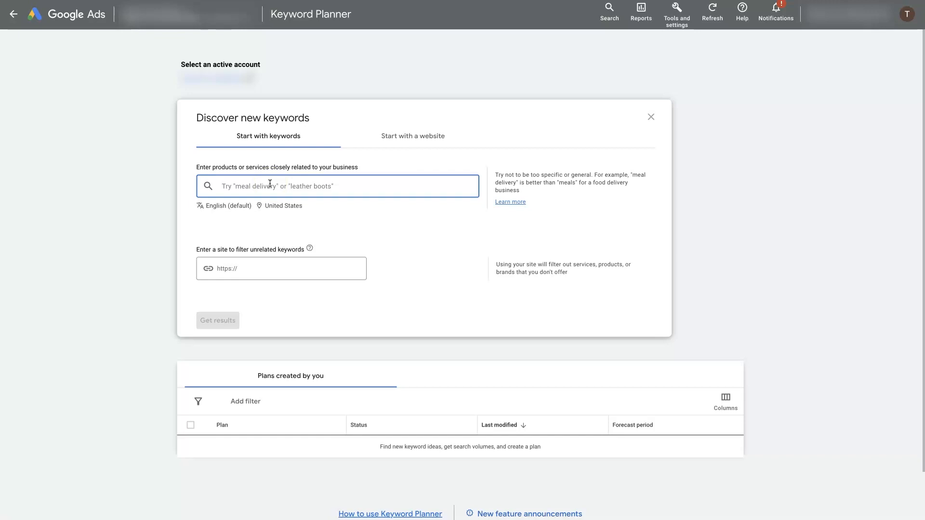
{"action": "type", "text": "roo"}
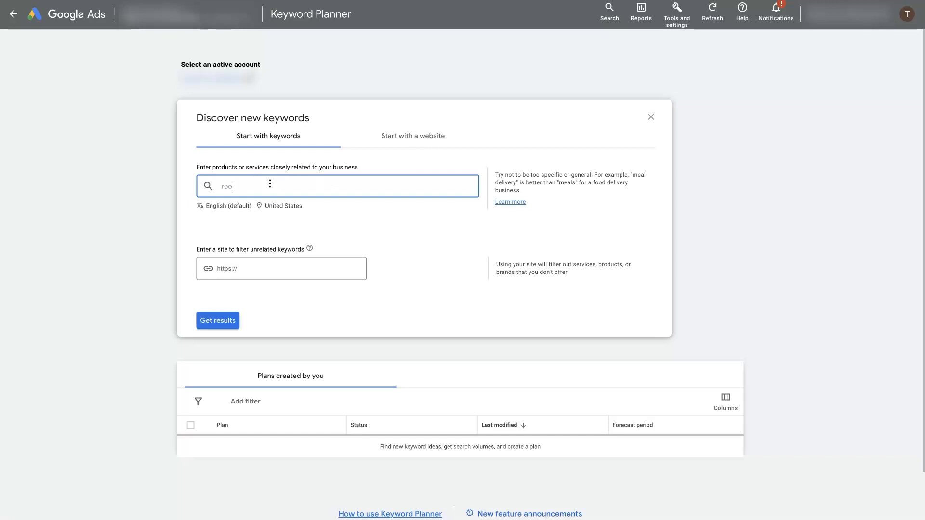
{"action": "type", "text": "fing roofers"}
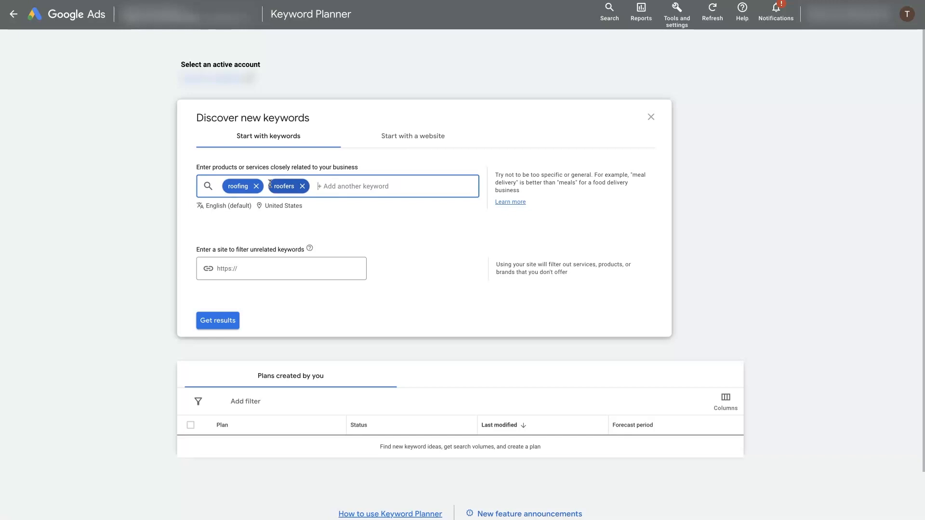
{"action": "type", "text": "roofing companies"}
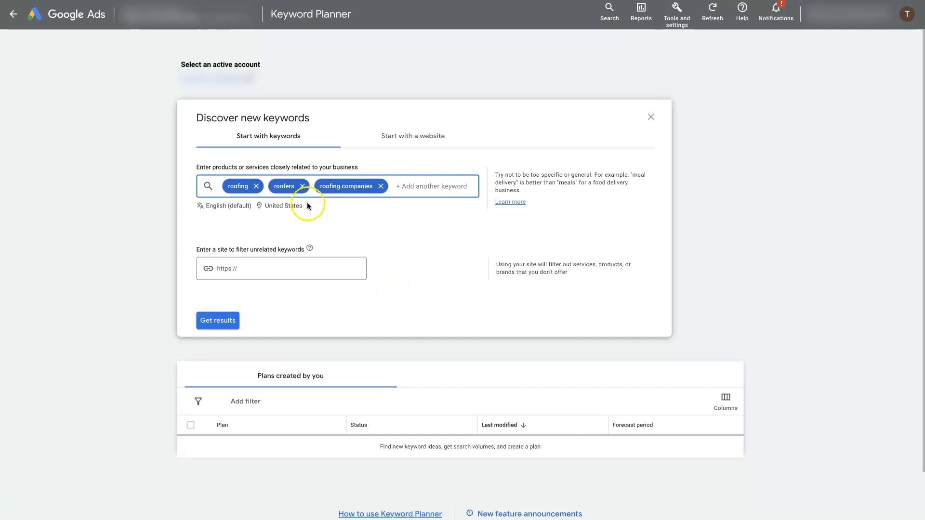
{"action": "mouse_move", "coordinate": [361, 224]}
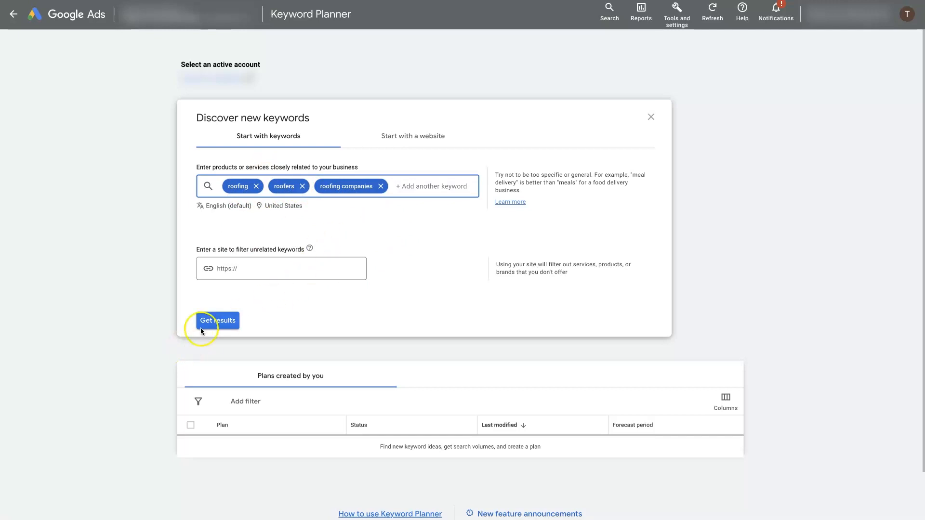
Generate the keyword ideas list for the three roofing seed terms.
{"action": "left_click", "coordinate": [218, 320]}
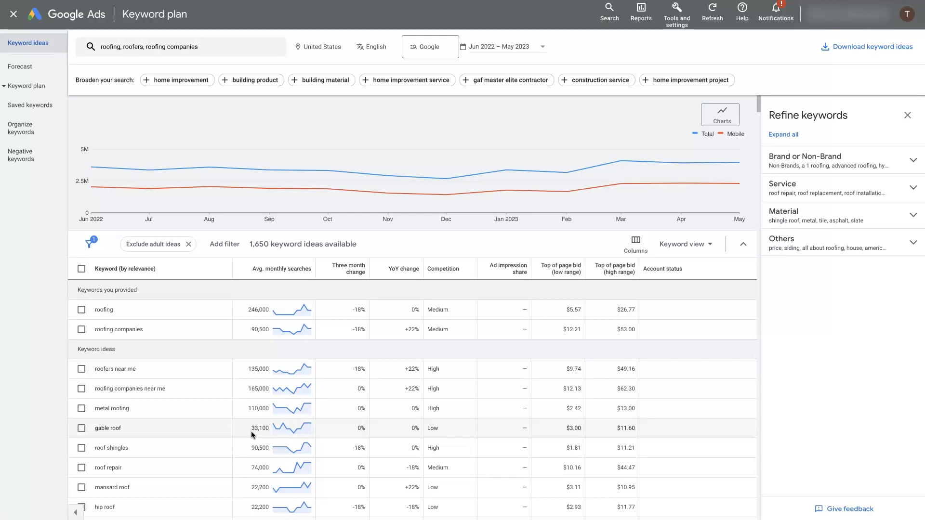
{"action": "mouse_move", "coordinate": [307, 400]}
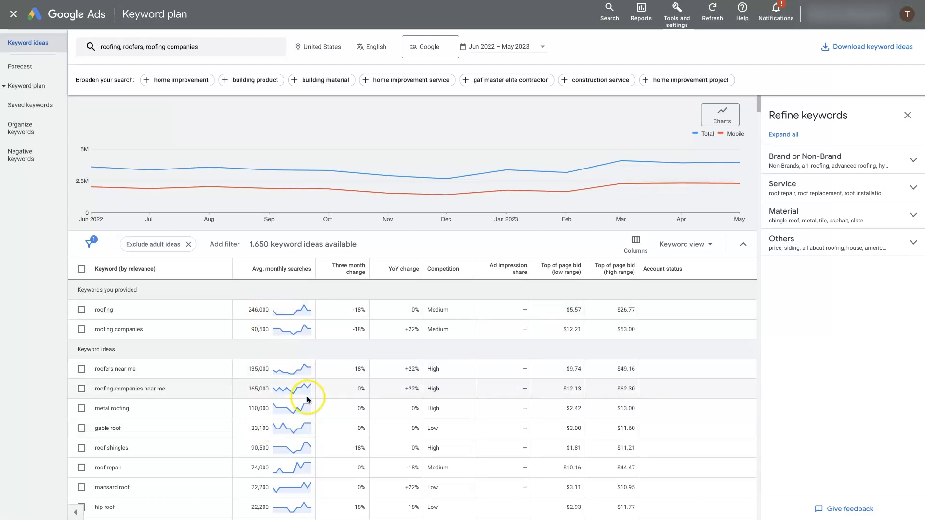
{"action": "left_click", "coordinate": [322, 47]}
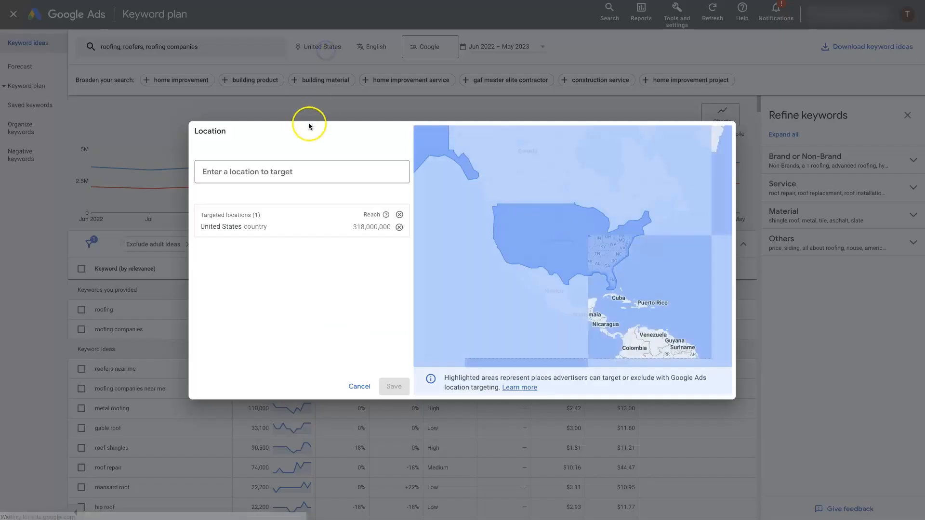
{"action": "left_click", "coordinate": [301, 171]}
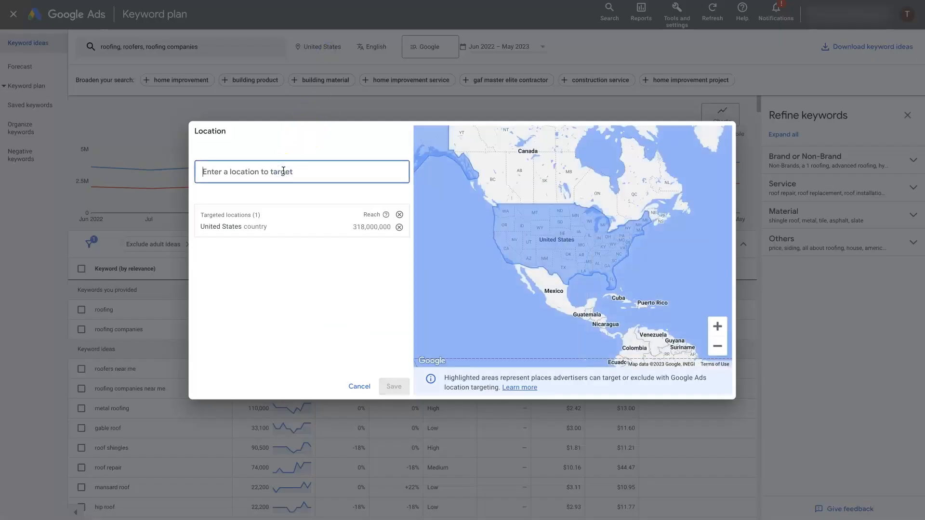
{"action": "type", "text": "phoenix"}
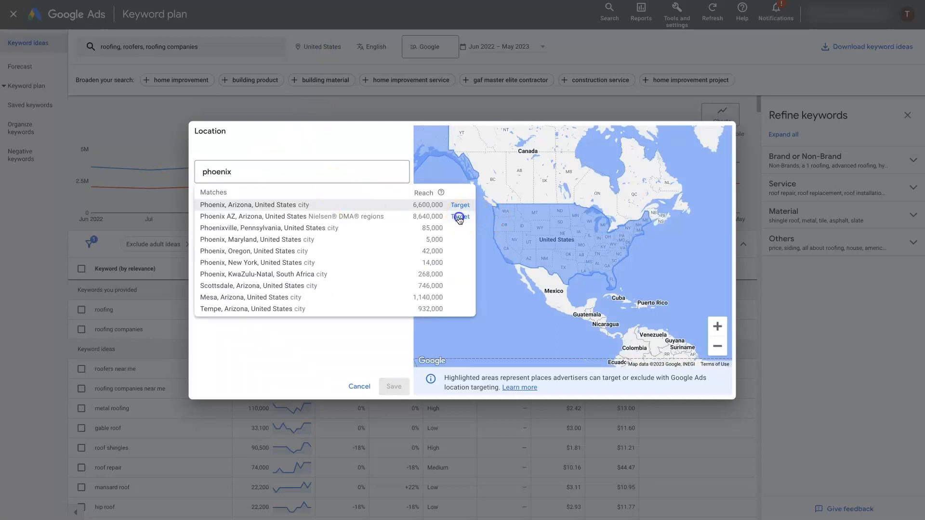
{"action": "left_click", "coordinate": [460, 217]}
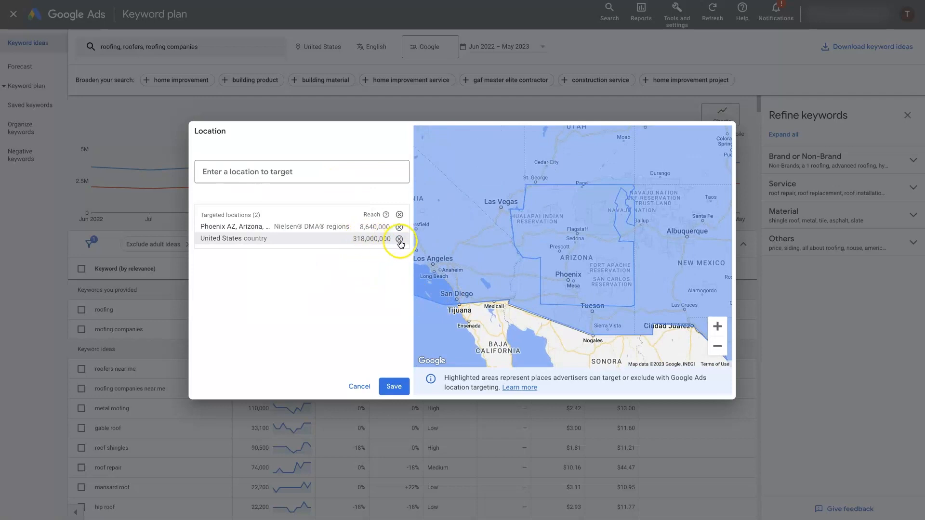
{"action": "left_click", "coordinate": [400, 240]}
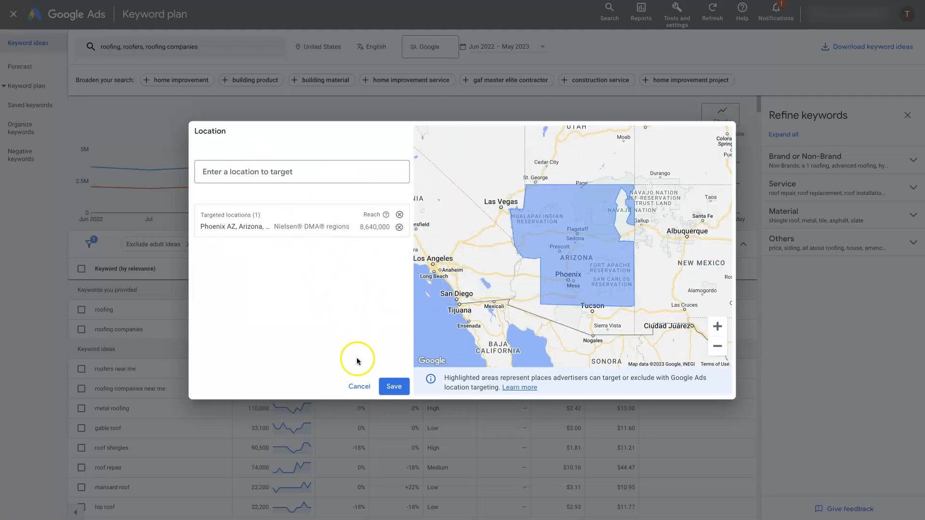
{"action": "left_click", "coordinate": [358, 387]}
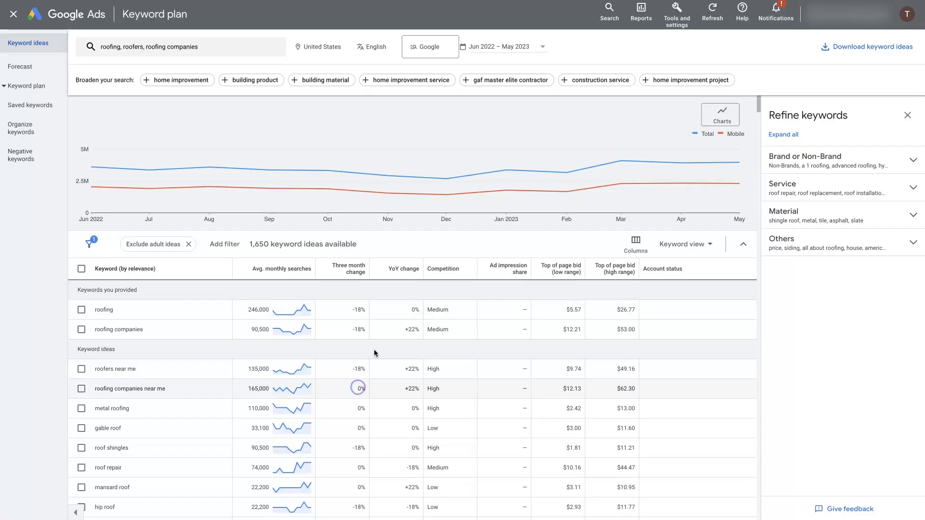
Target Phoenix, Arizona city and remove United States from the locations.
{"action": "left_click", "coordinate": [321, 47]}
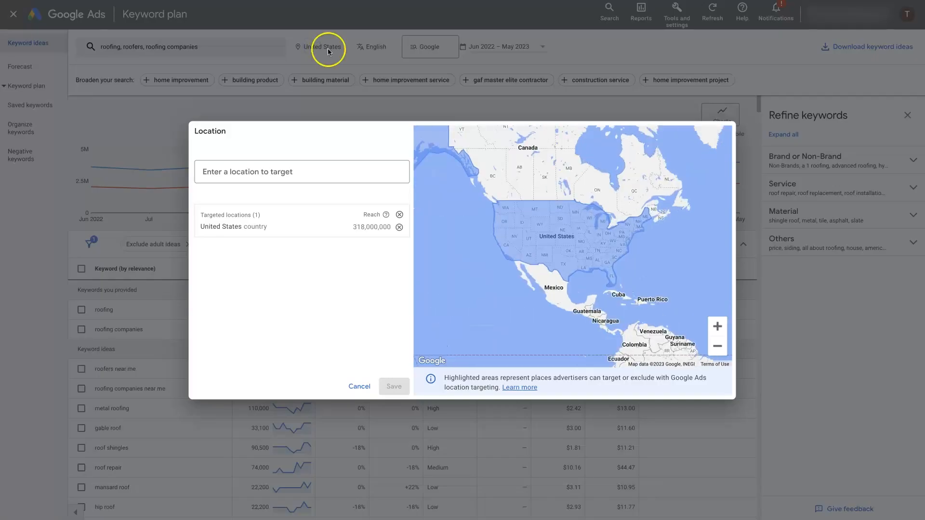
{"action": "left_click", "coordinate": [301, 171]}
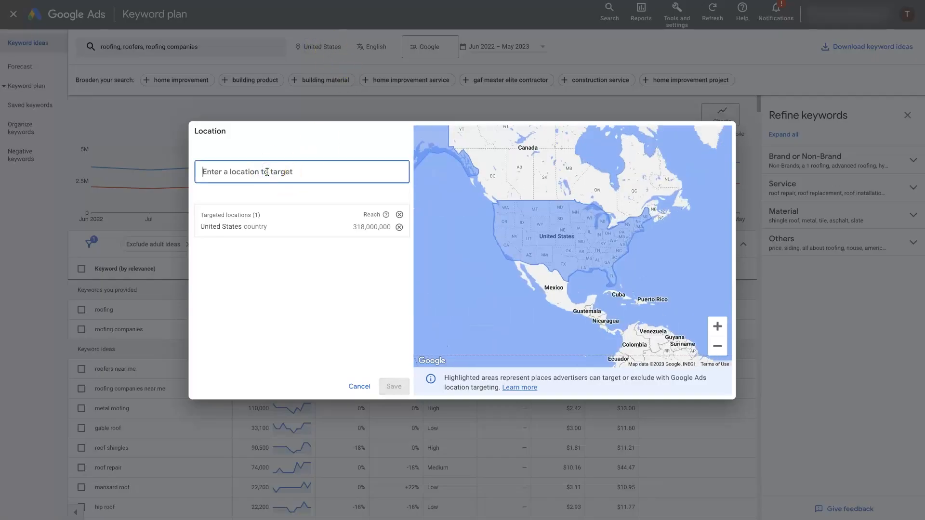
{"action": "type", "text": "phoenix"}
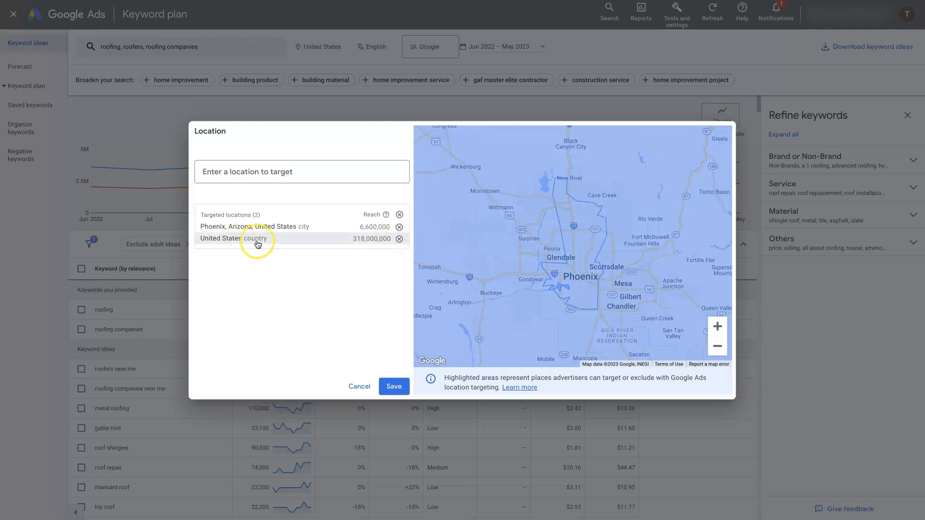
{"action": "left_click", "coordinate": [399, 238]}
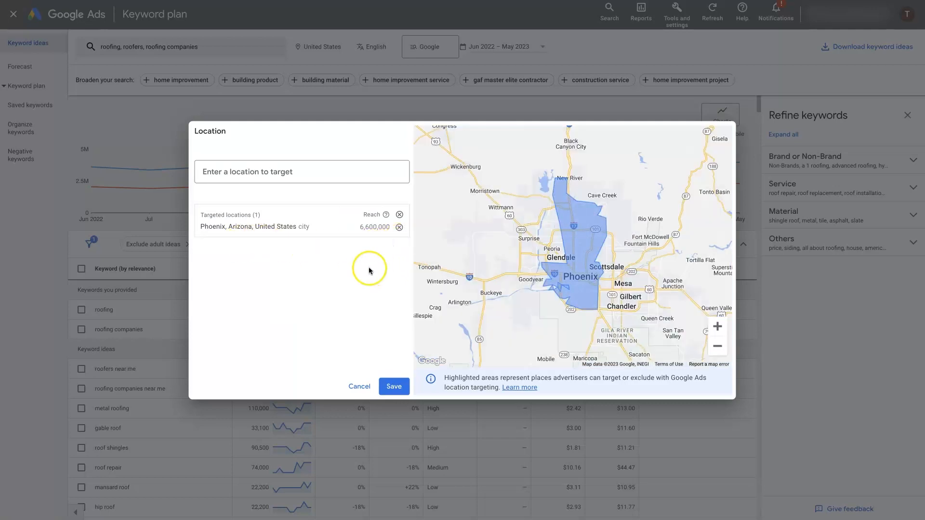
{"action": "mouse_move", "coordinate": [315, 192]}
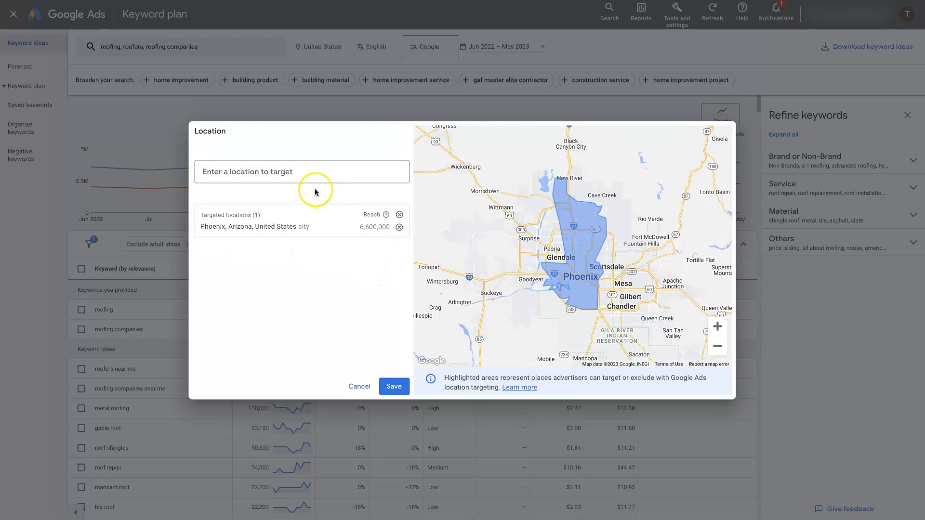
Add the Phoenix AZ Nielsen DMA region as a second targeted location.
{"action": "type", "text": "p"}
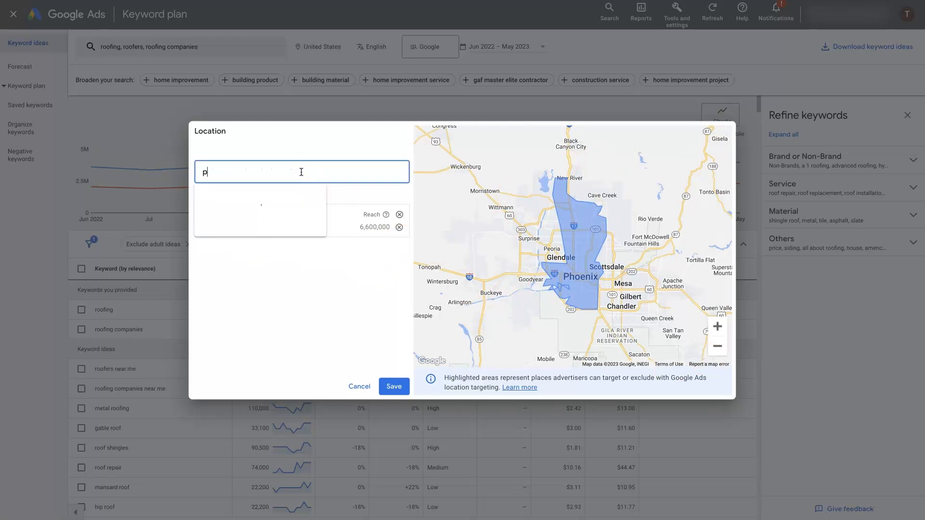
{"action": "type", "text": "hoen"}
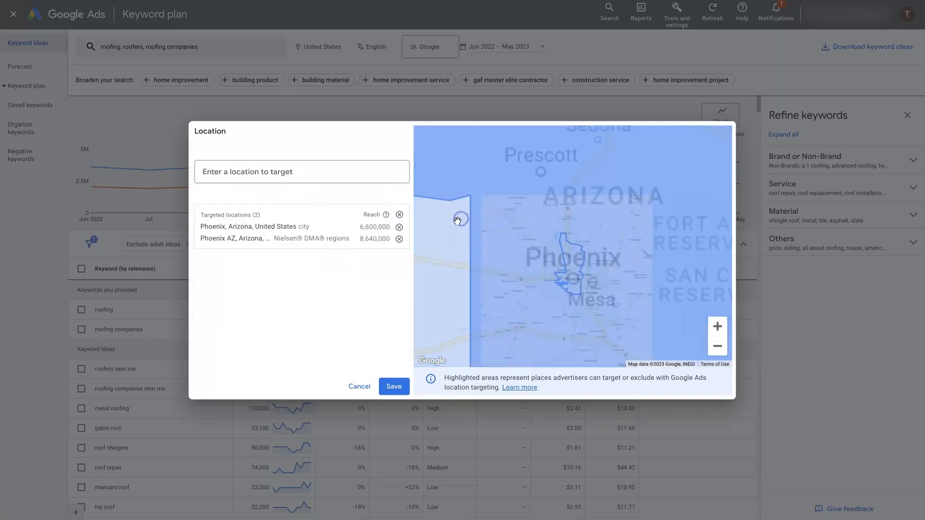
{"action": "left_click", "coordinate": [717, 347]}
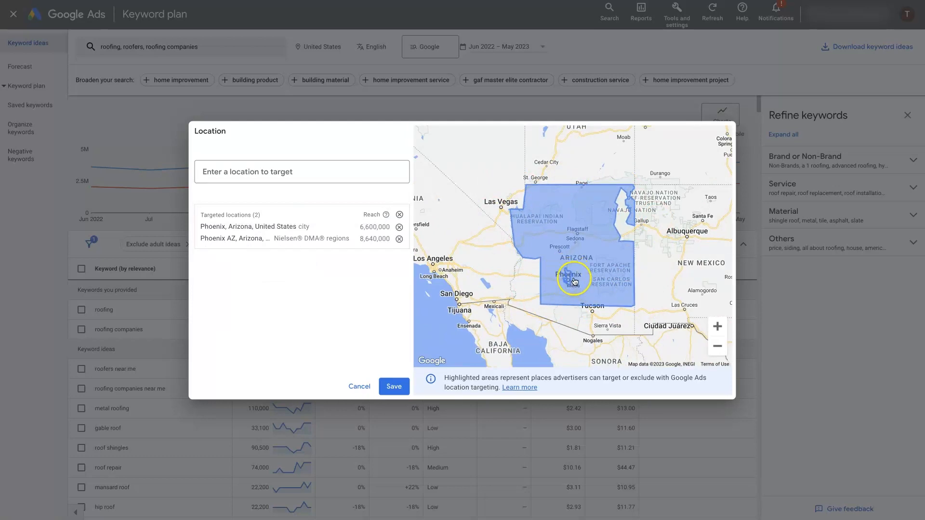
{"action": "mouse_move", "coordinate": [381, 267]}
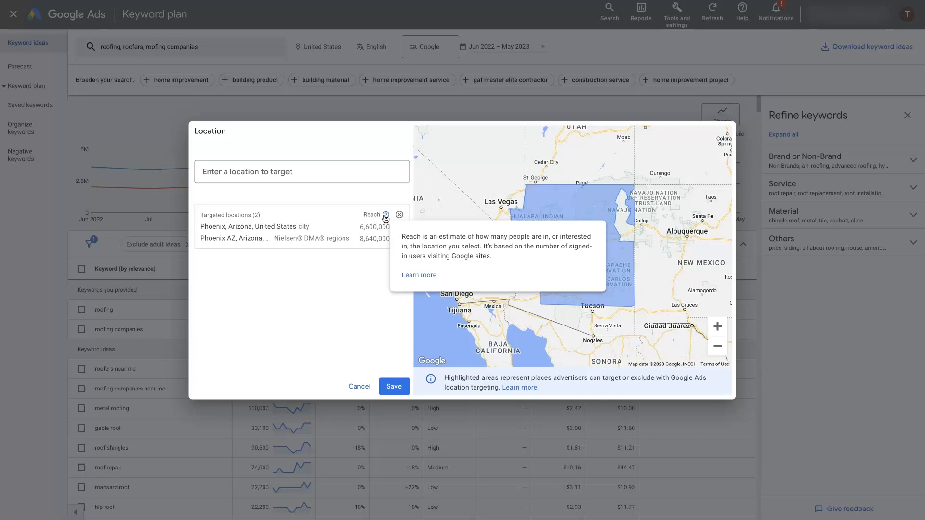
{"action": "mouse_move", "coordinate": [338, 263]}
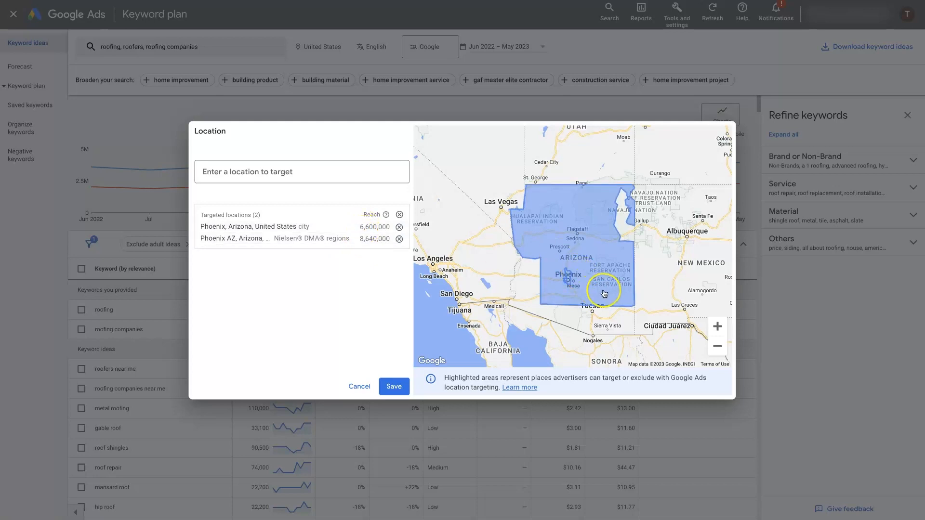
{"action": "mouse_move", "coordinate": [630, 254]}
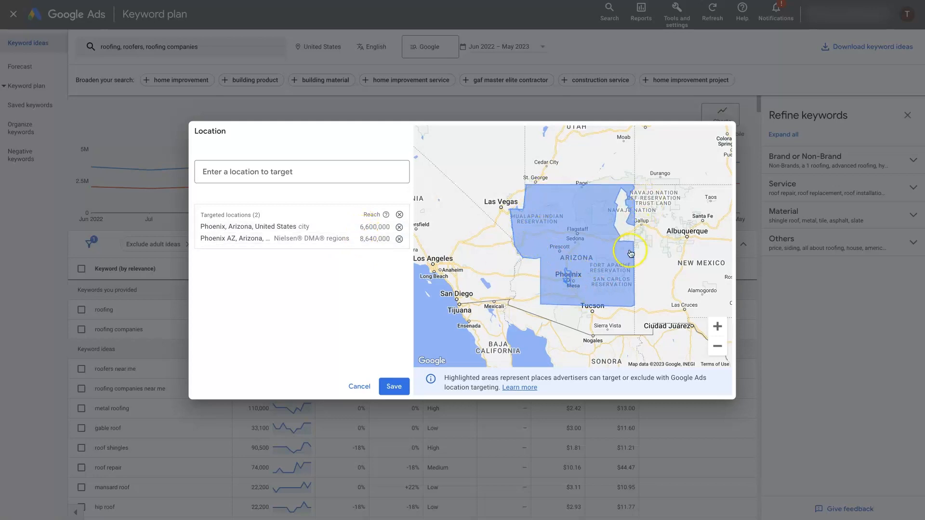
{"action": "mouse_move", "coordinate": [580, 282]}
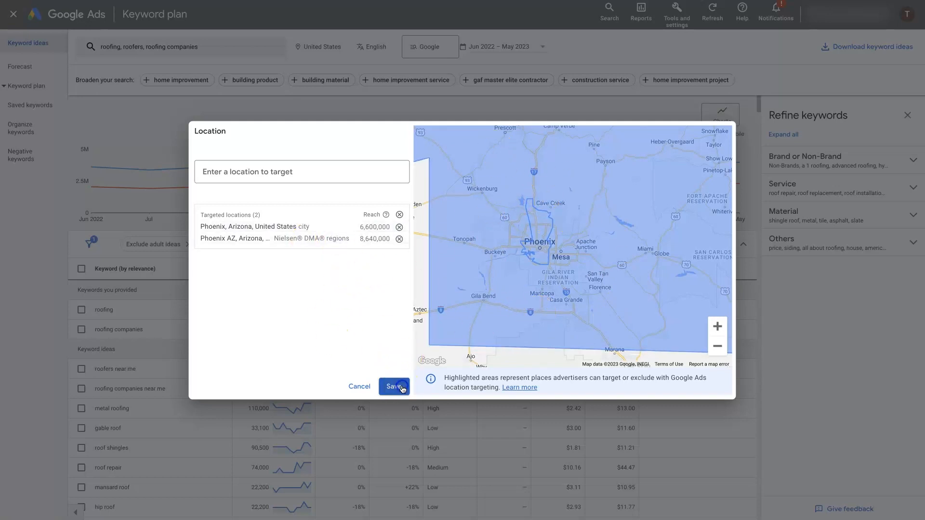
Save the Phoenix locations so ideas show Phoenix-area search volumes.
{"action": "left_click", "coordinate": [393, 386]}
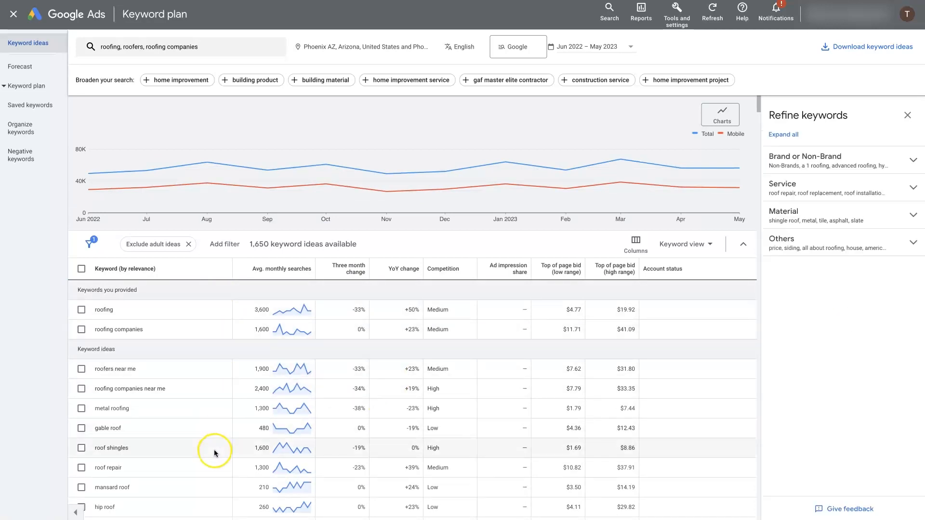
{"action": "mouse_move", "coordinate": [171, 379]}
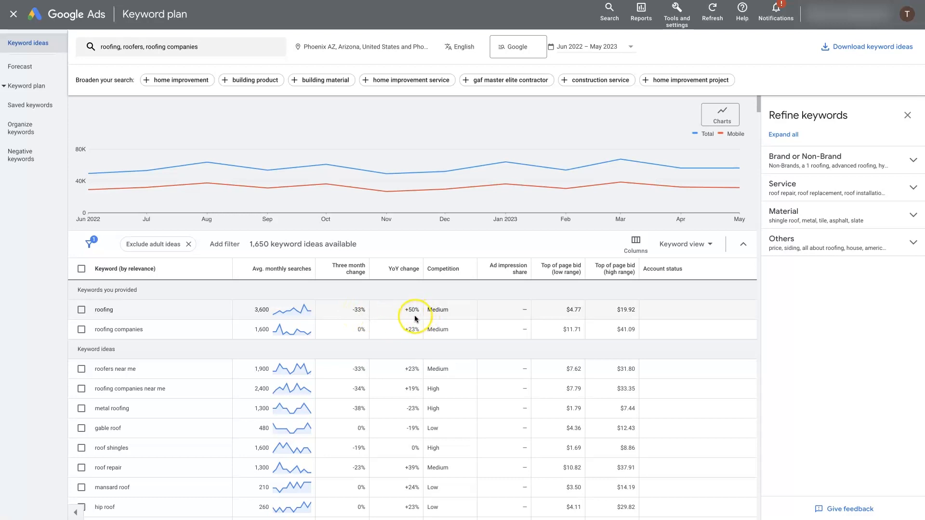
{"action": "mouse_move", "coordinate": [414, 318]}
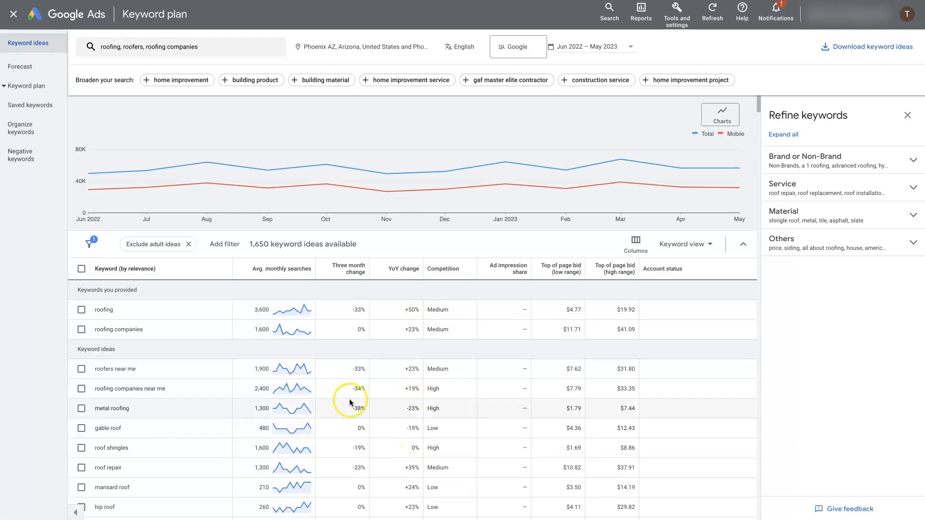
{"action": "mouse_move", "coordinate": [406, 450]}
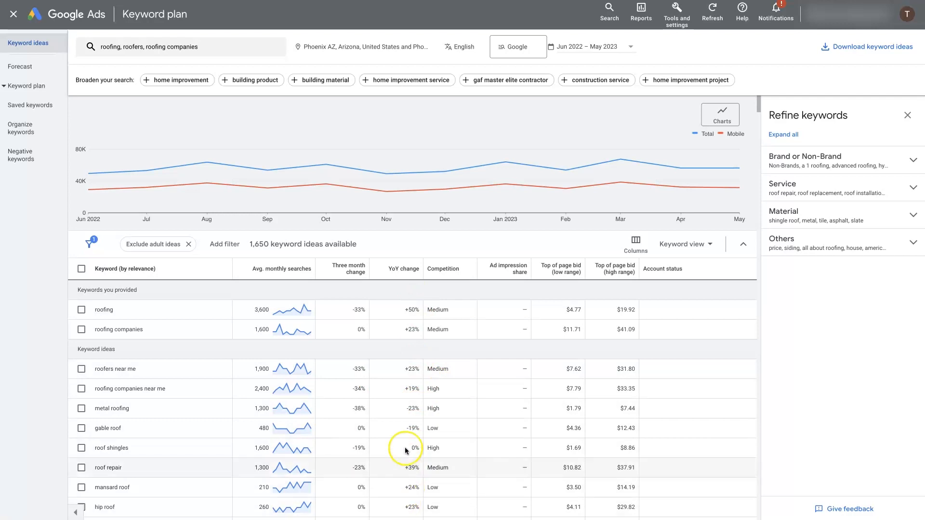
{"action": "mouse_move", "coordinate": [405, 329]}
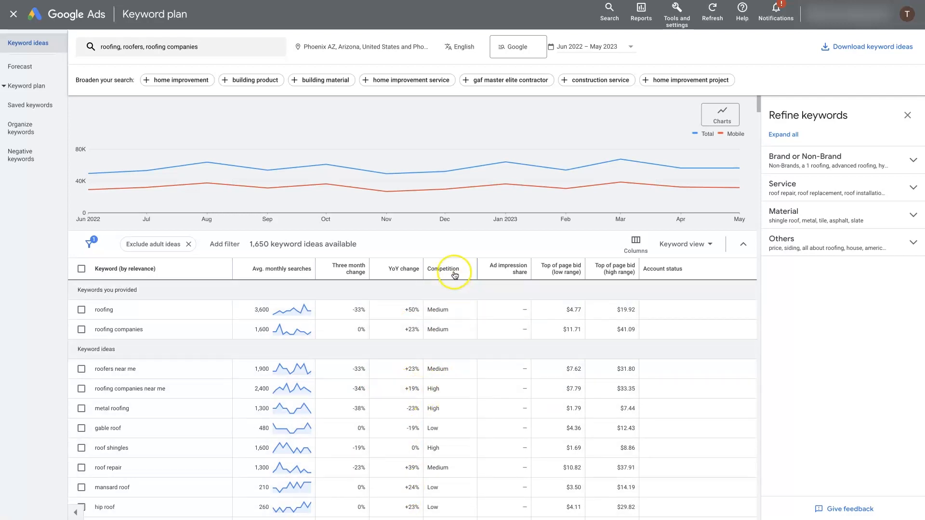
{"action": "mouse_move", "coordinate": [452, 408]}
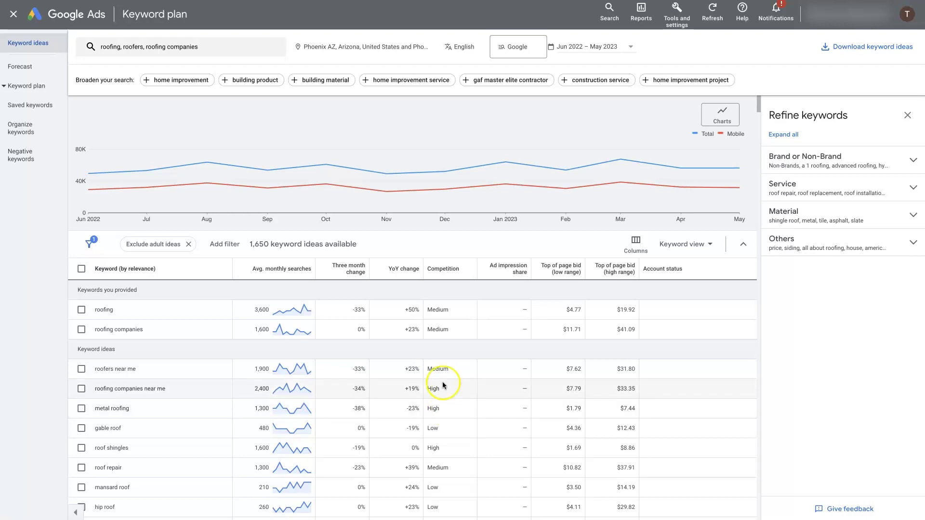
{"action": "mouse_move", "coordinate": [455, 420]}
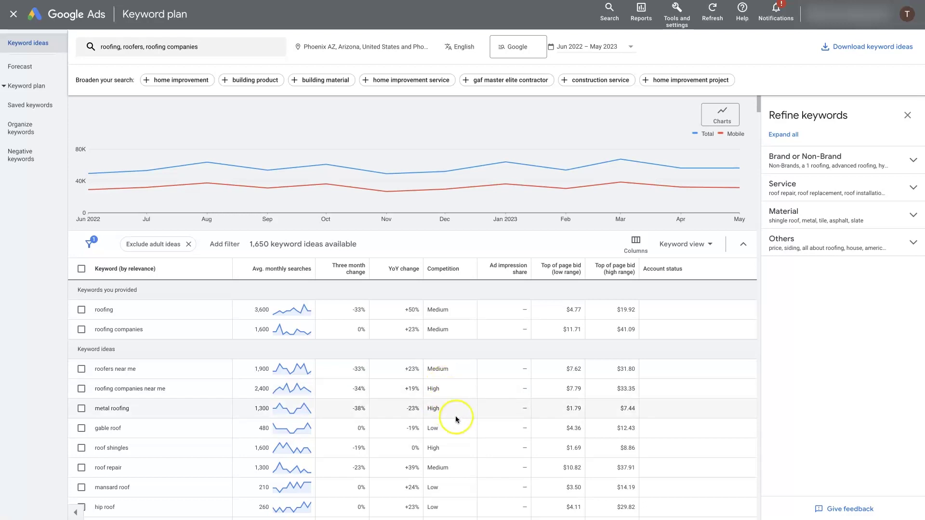
{"action": "mouse_move", "coordinate": [457, 406]}
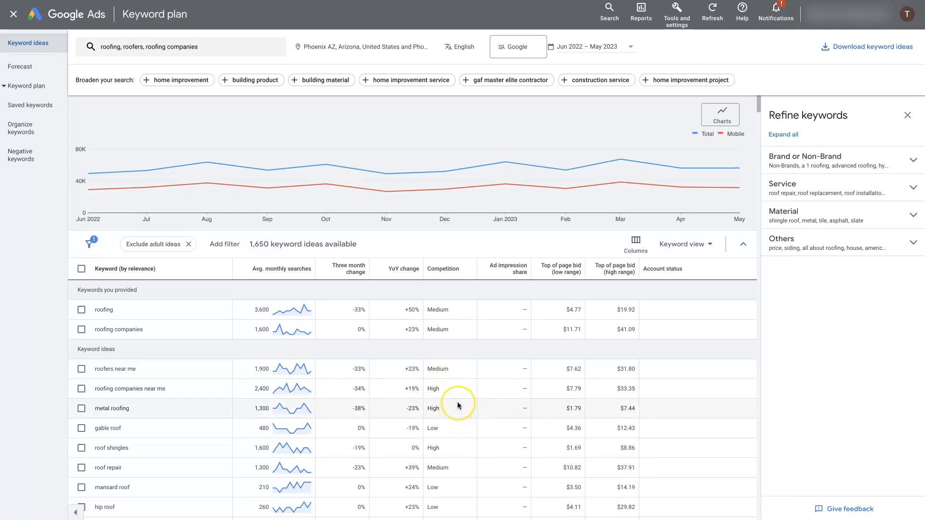
{"action": "mouse_move", "coordinate": [457, 406]}
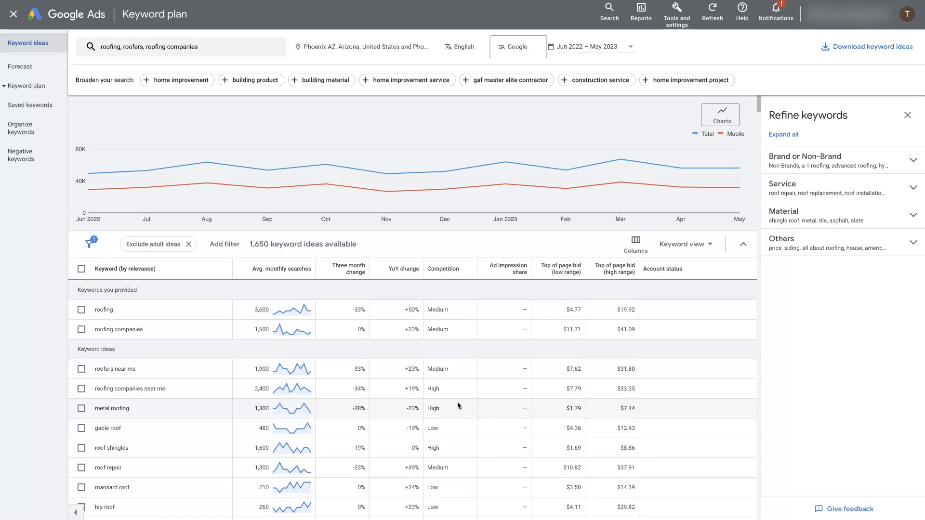
{"action": "mouse_move", "coordinate": [443, 434]}
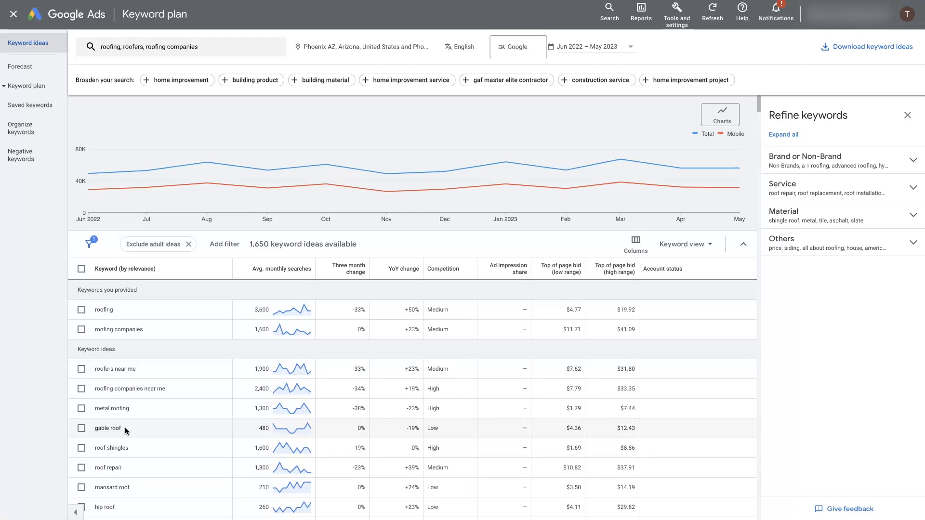
{"action": "mouse_move", "coordinate": [492, 419]}
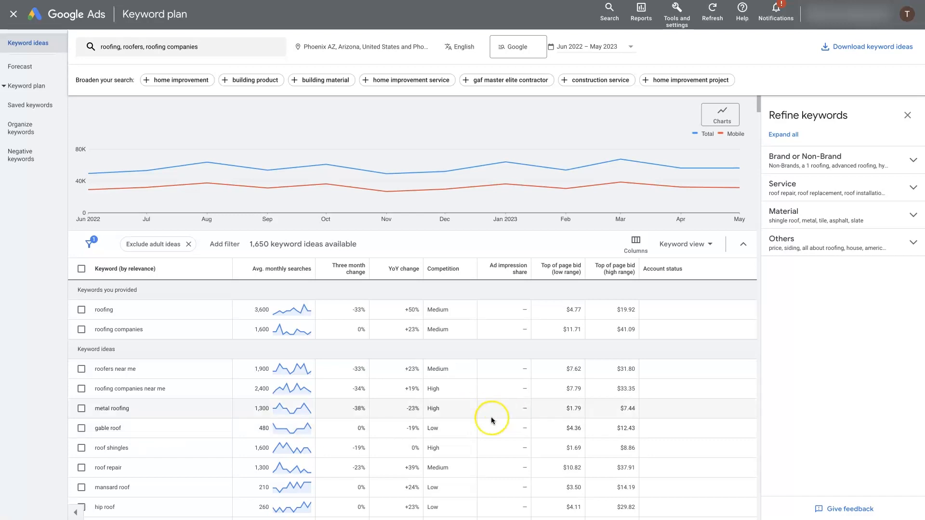
{"action": "mouse_move", "coordinate": [429, 429]}
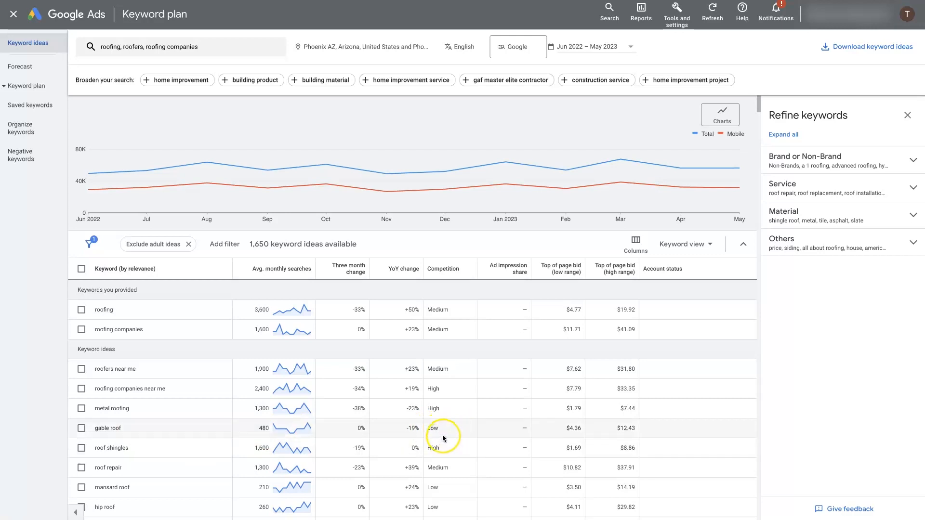
{"action": "mouse_move", "coordinate": [452, 453]}
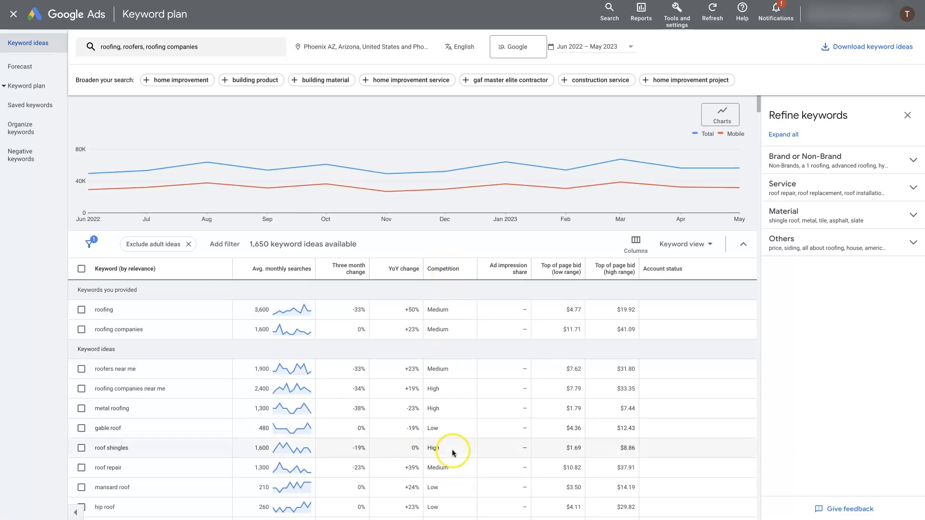
{"action": "mouse_move", "coordinate": [580, 283]}
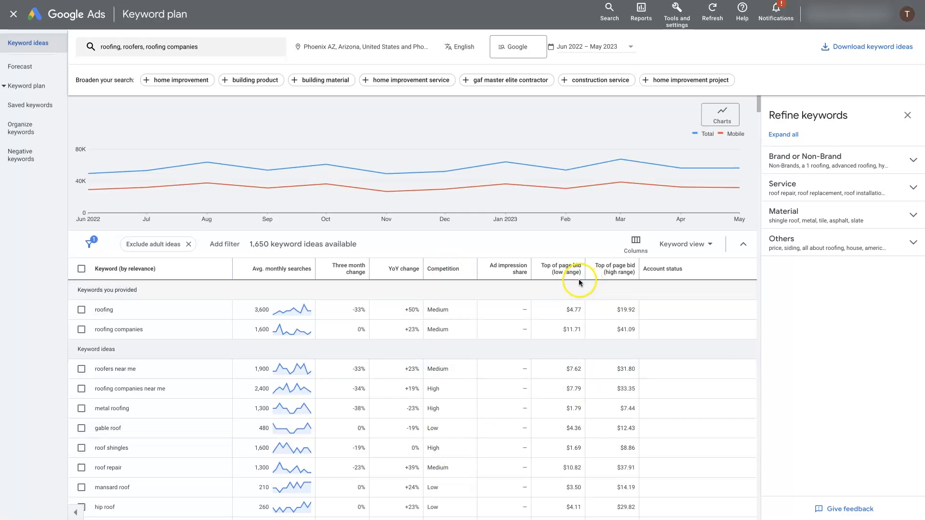
{"action": "mouse_move", "coordinate": [558, 270]}
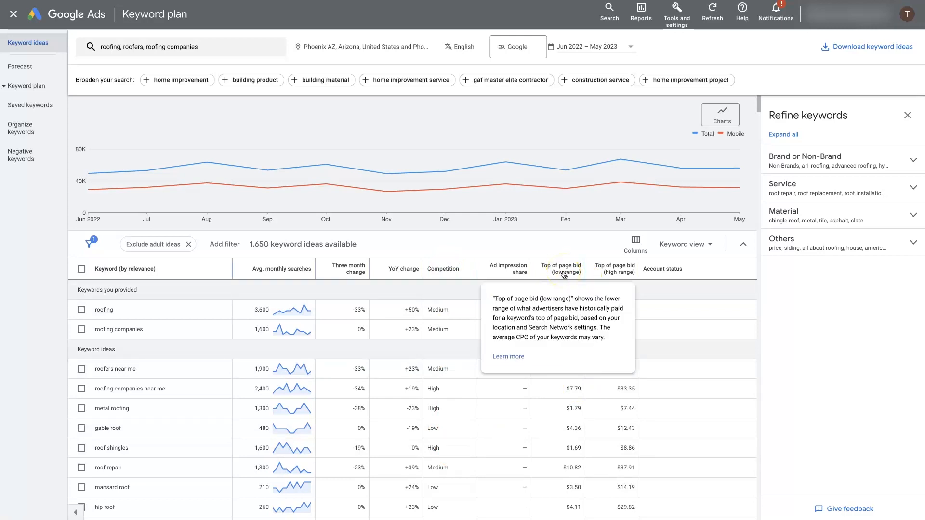
{"action": "mouse_move", "coordinate": [603, 273]}
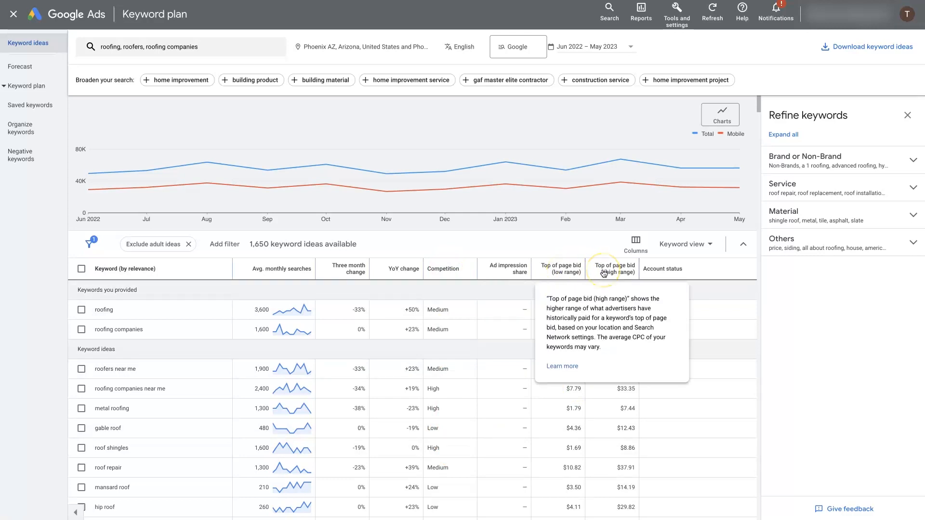
{"action": "mouse_move", "coordinate": [559, 271]}
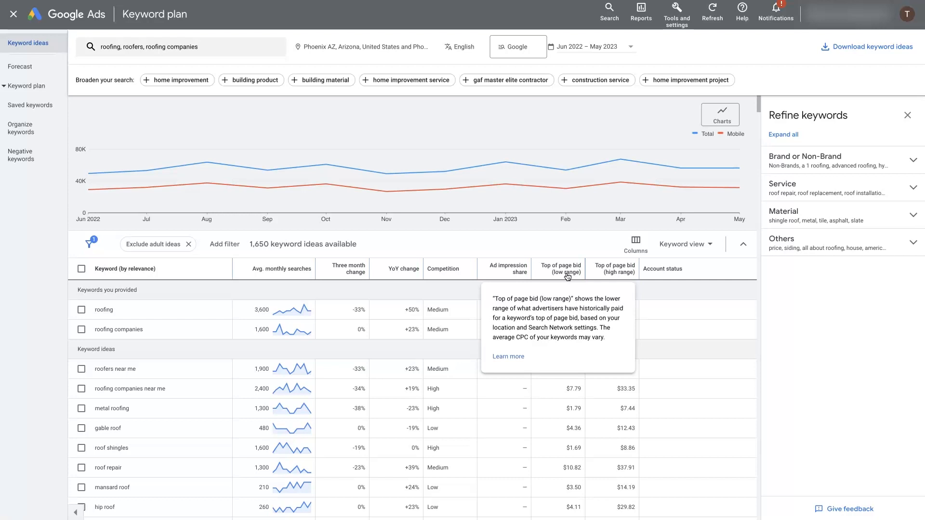
{"action": "mouse_move", "coordinate": [613, 271]}
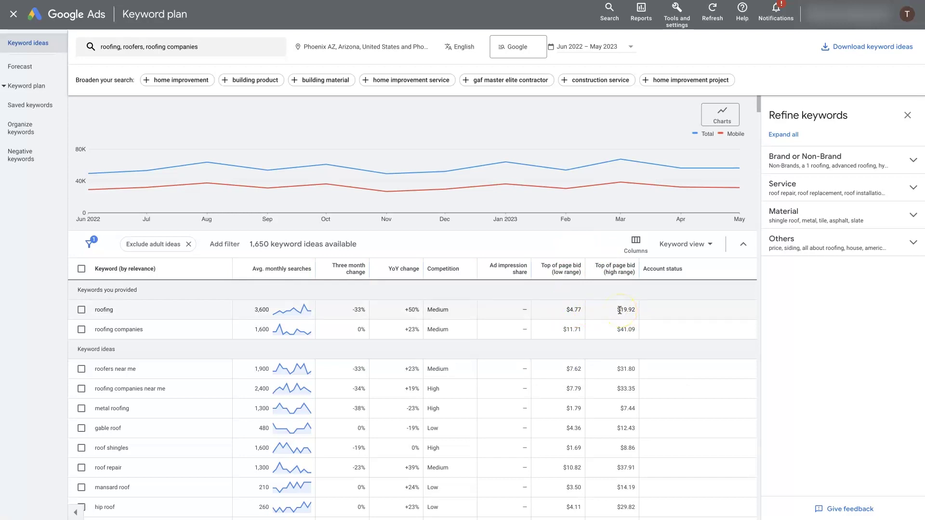
{"action": "mouse_move", "coordinate": [555, 291]}
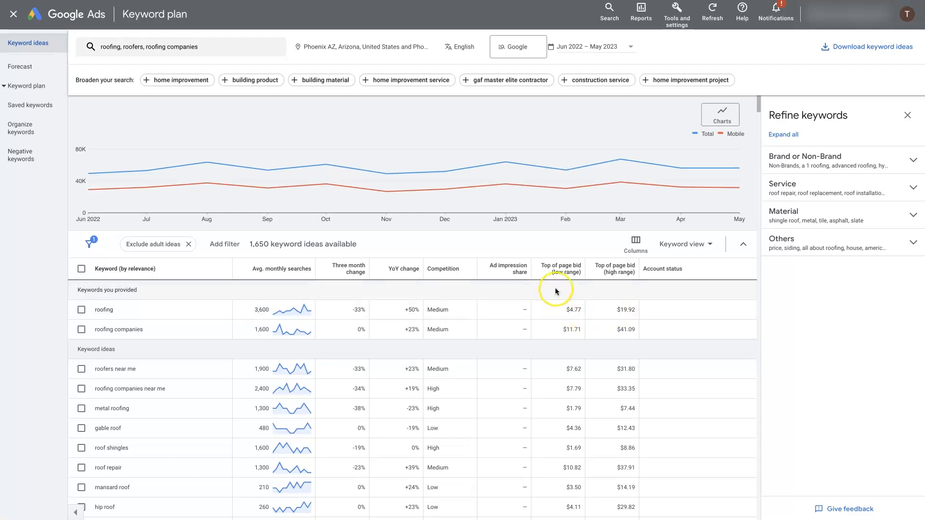
{"action": "mouse_move", "coordinate": [552, 436]}
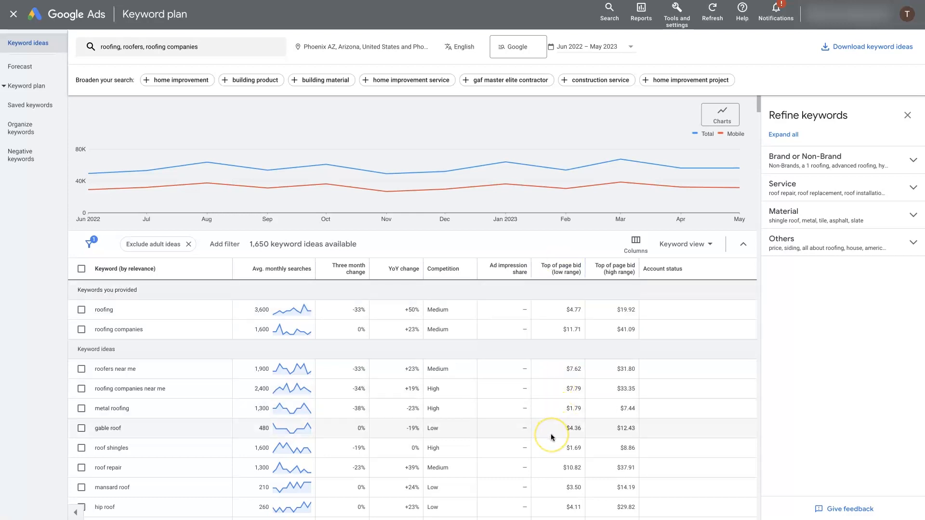
{"action": "mouse_move", "coordinate": [551, 436]}
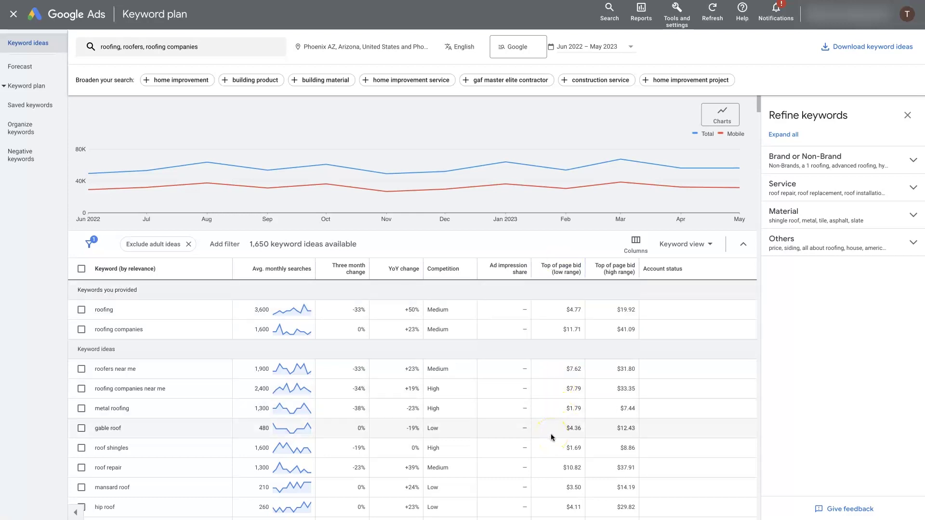
{"action": "mouse_move", "coordinate": [585, 391]}
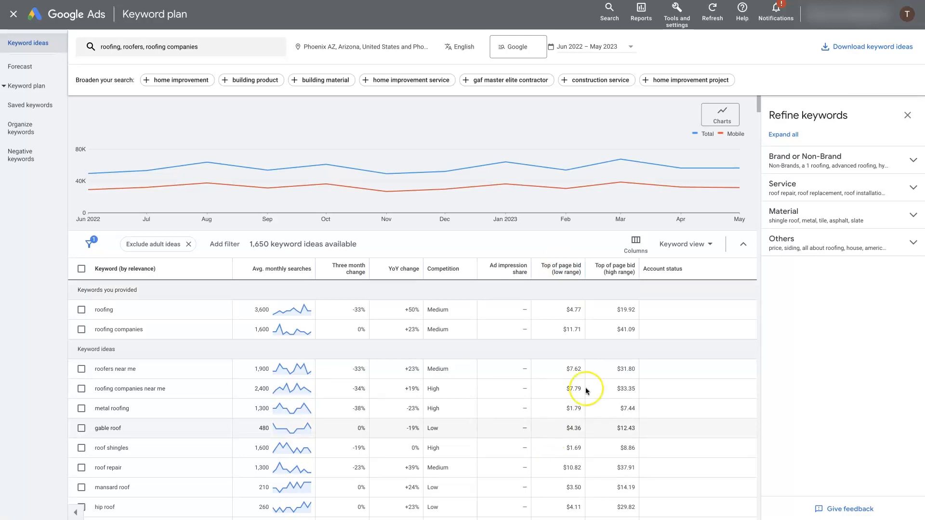
{"action": "mouse_move", "coordinate": [620, 449]}
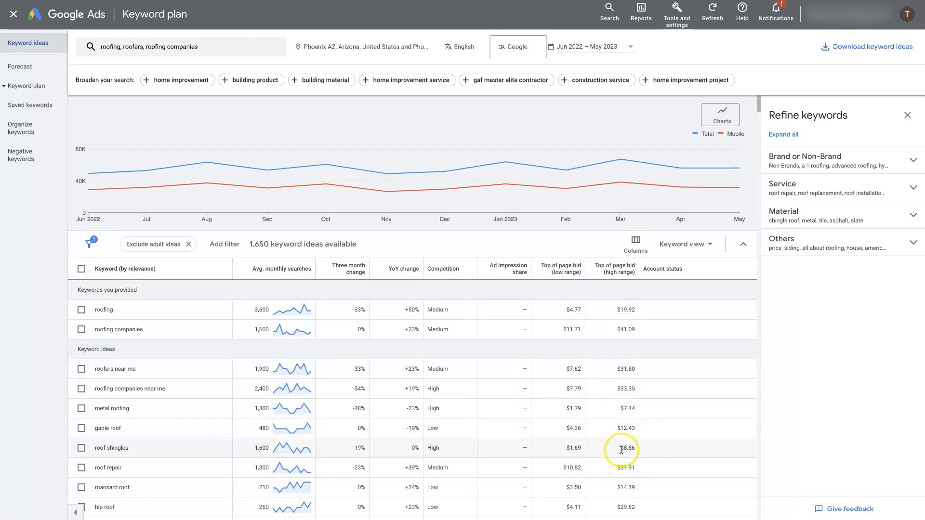
{"action": "mouse_move", "coordinate": [620, 449]}
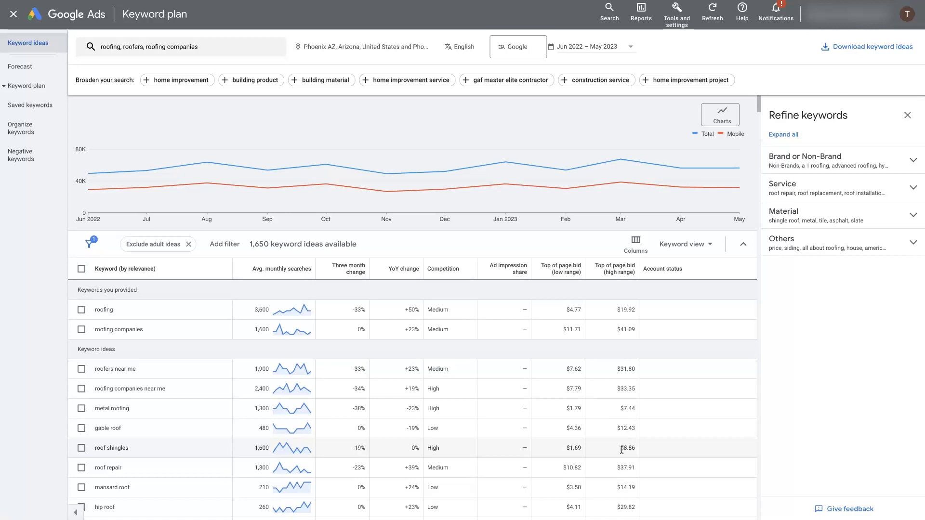
{"action": "mouse_move", "coordinate": [633, 430]}
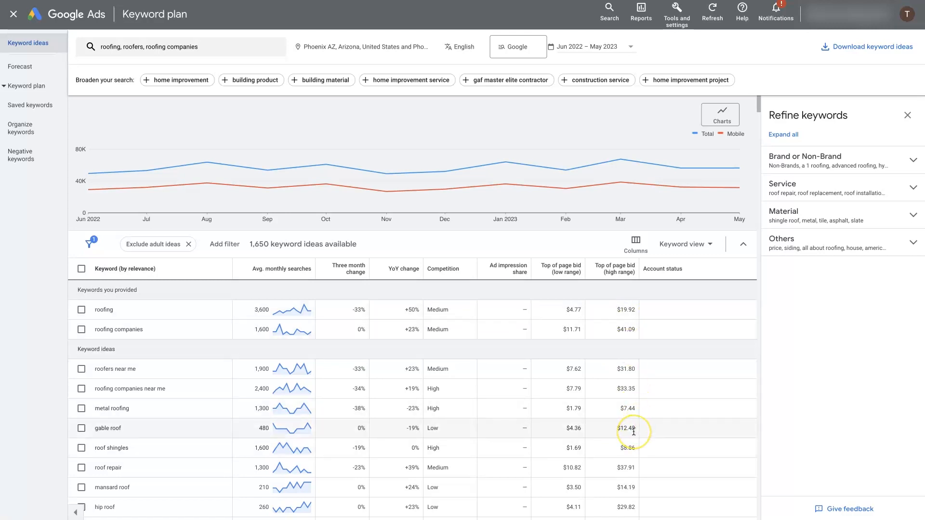
{"action": "mouse_move", "coordinate": [634, 431]}
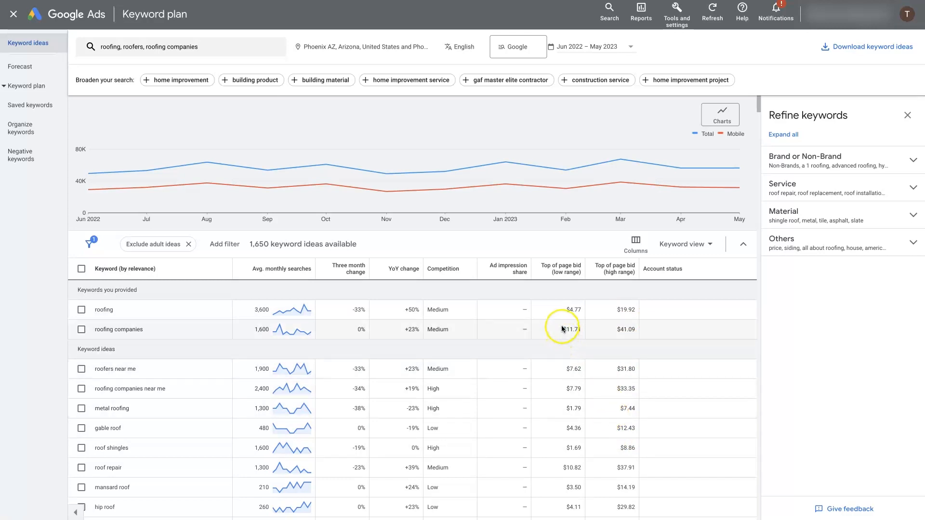
{"action": "mouse_move", "coordinate": [559, 432]}
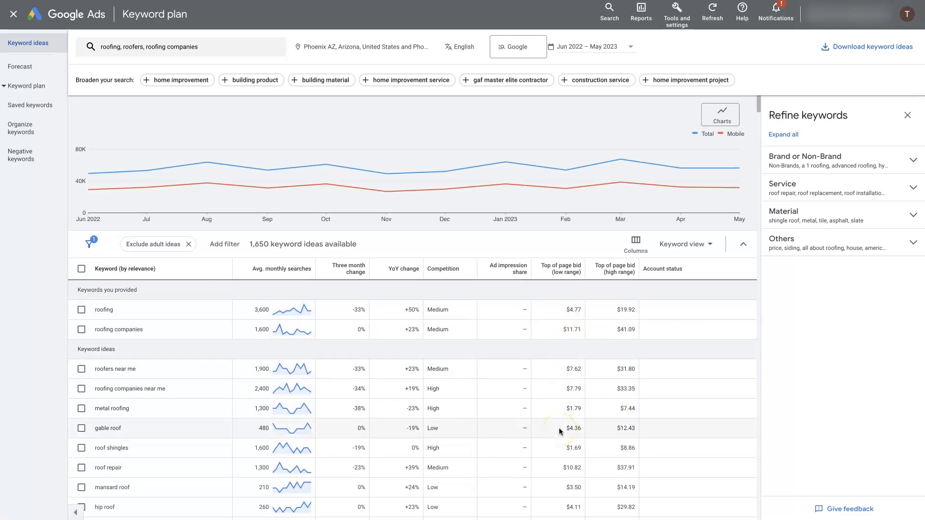
{"action": "mouse_move", "coordinate": [555, 445]}
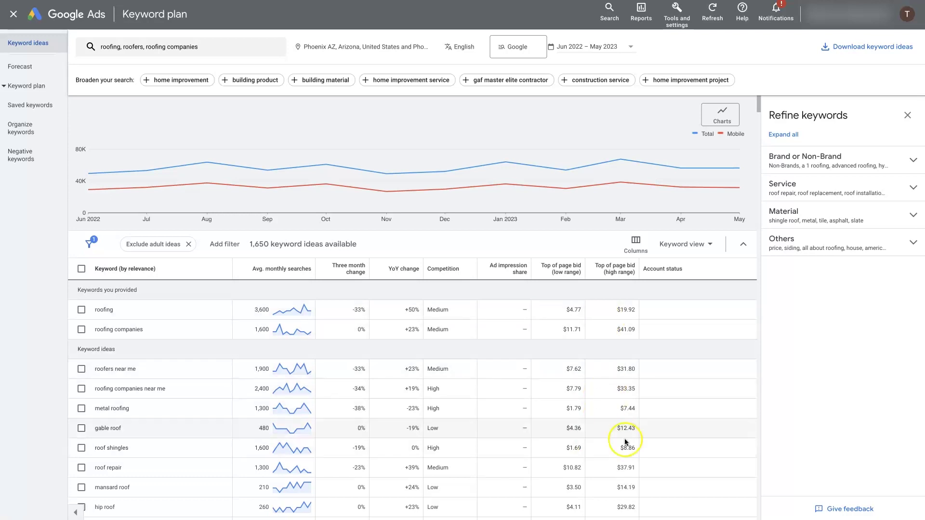
{"action": "mouse_move", "coordinate": [626, 443]}
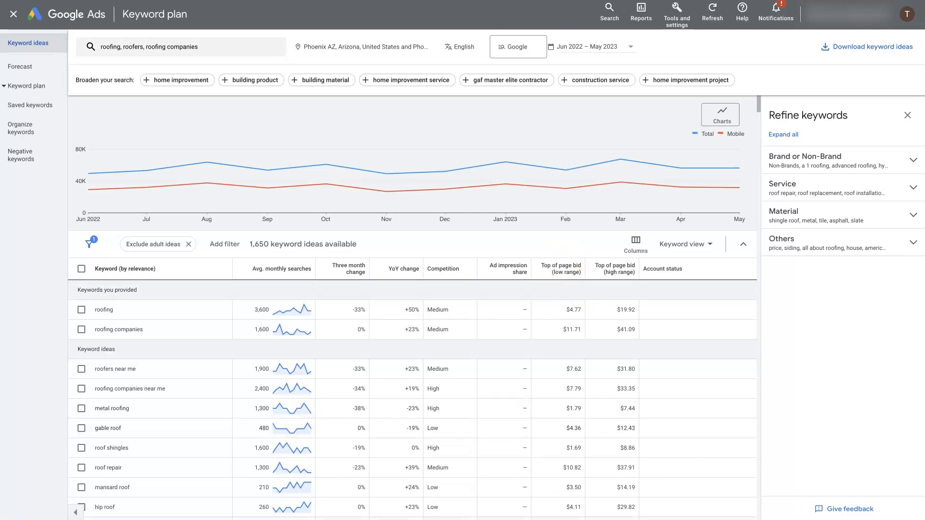
{"action": "mouse_move", "coordinate": [306, 307]}
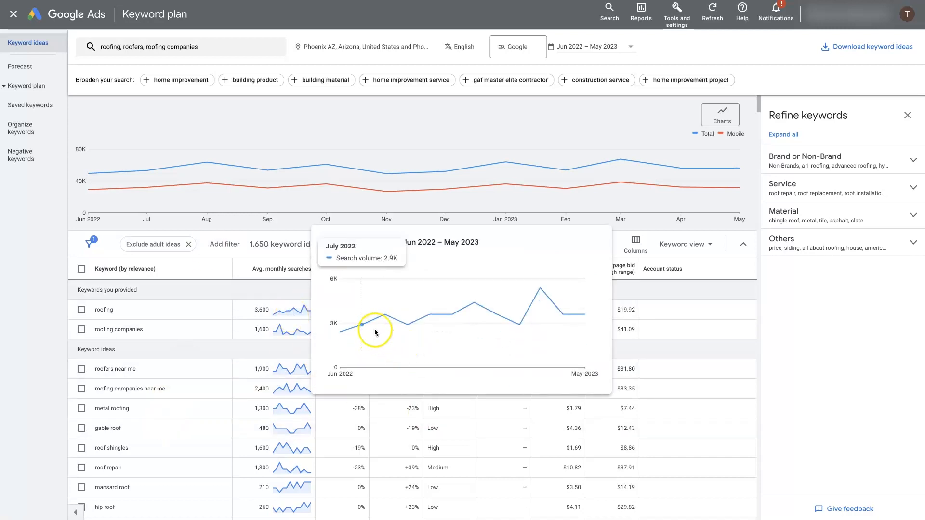
{"action": "mouse_move", "coordinate": [183, 371]}
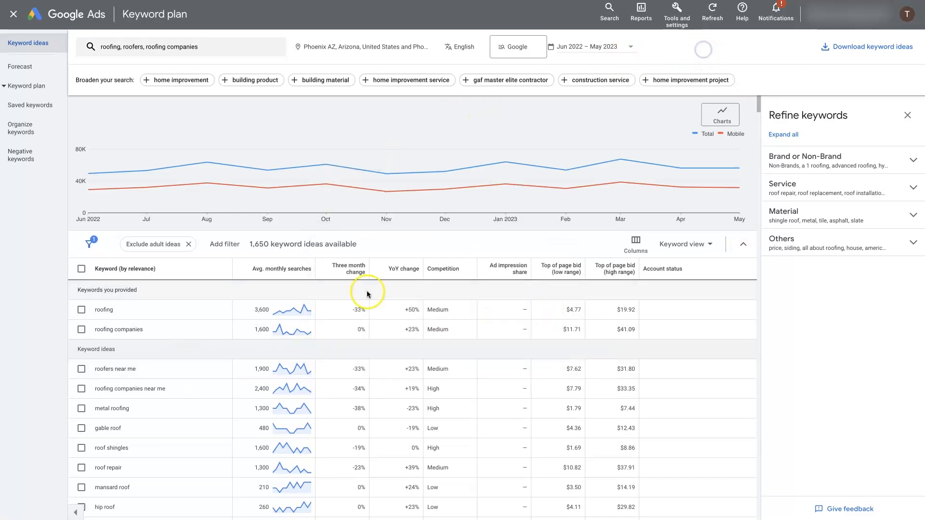
{"action": "mouse_move", "coordinate": [778, 284]}
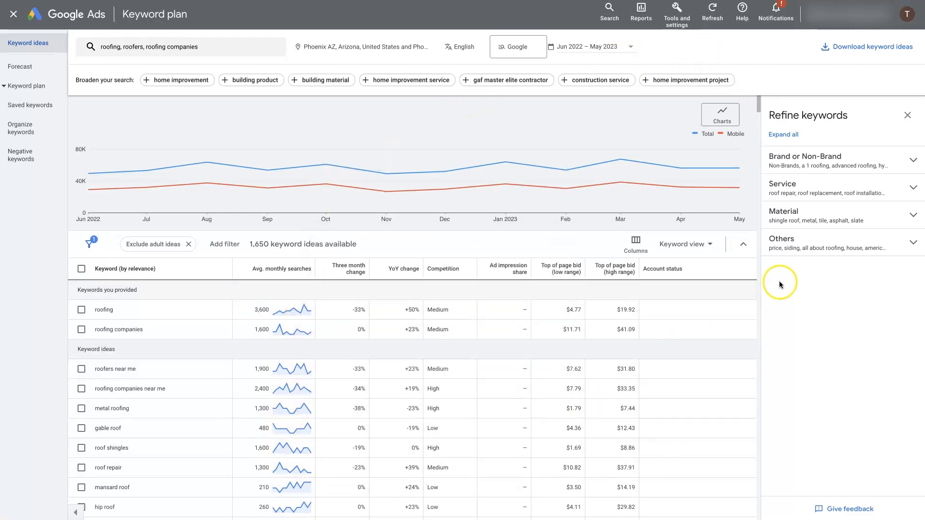
{"action": "mouse_move", "coordinate": [867, 51]}
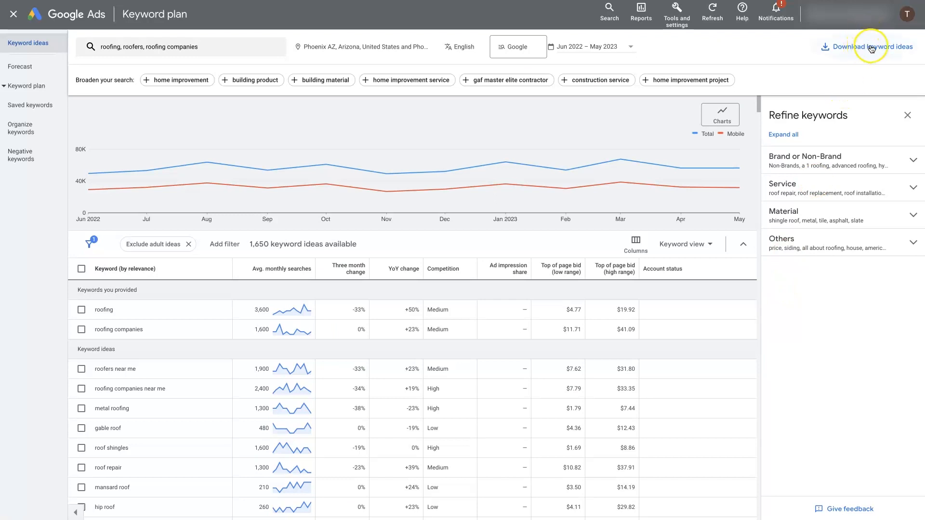
{"action": "mouse_move", "coordinate": [872, 47]}
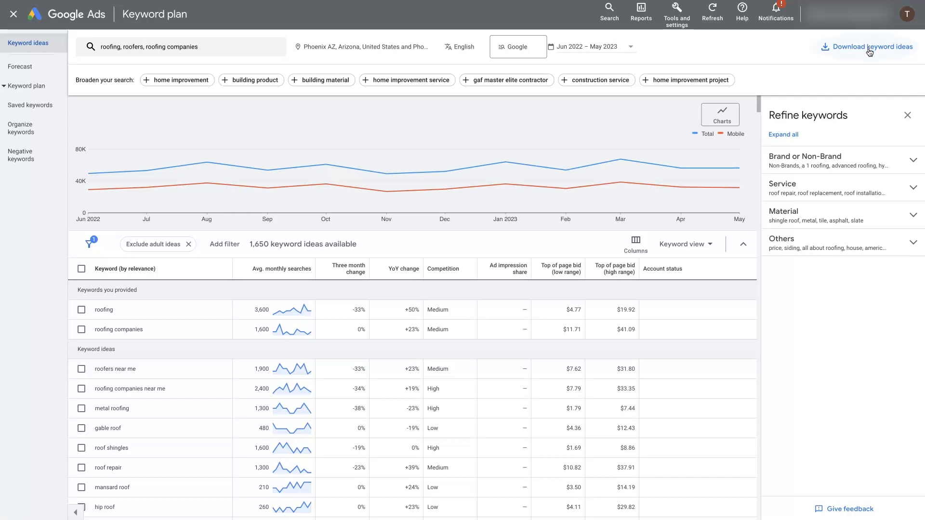
{"action": "scroll", "scroll_direction": "down", "scroll_amount": 3}
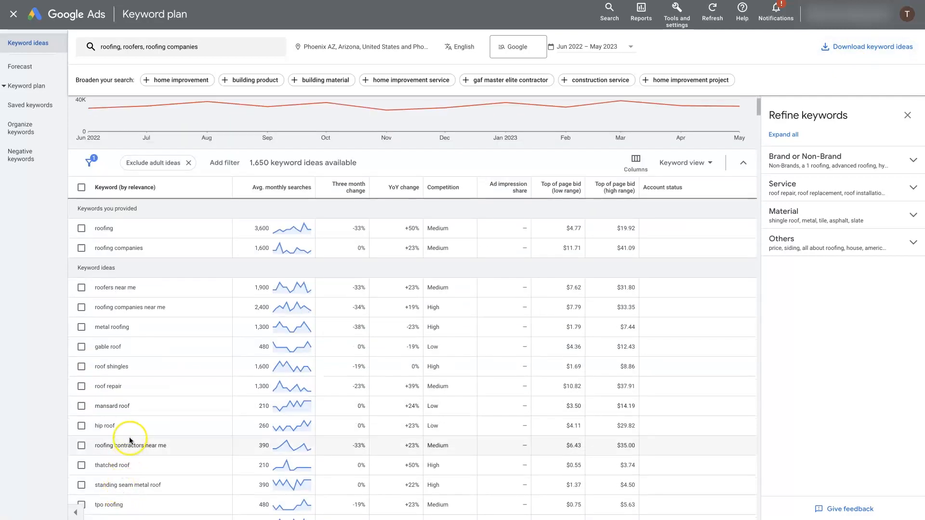
{"action": "double_click", "coordinate": [111, 405]}
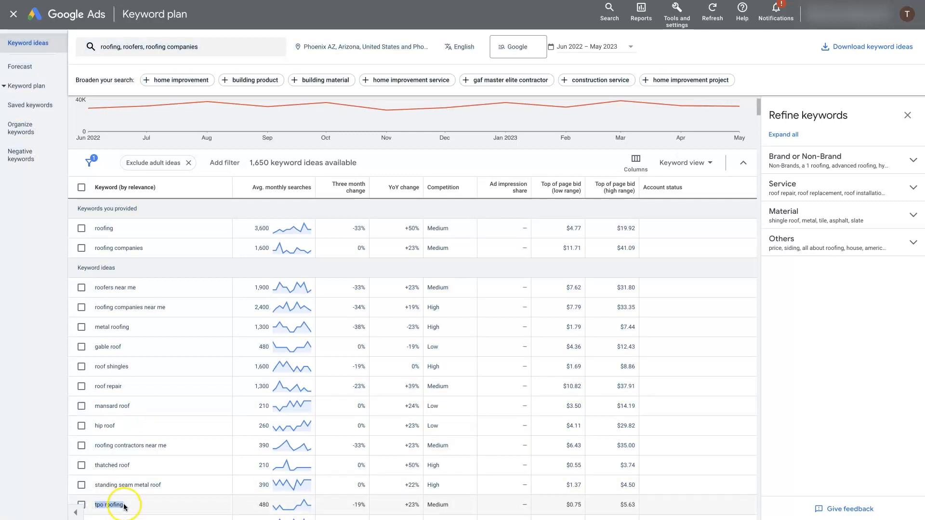
{"action": "mouse_move", "coordinate": [645, 296]}
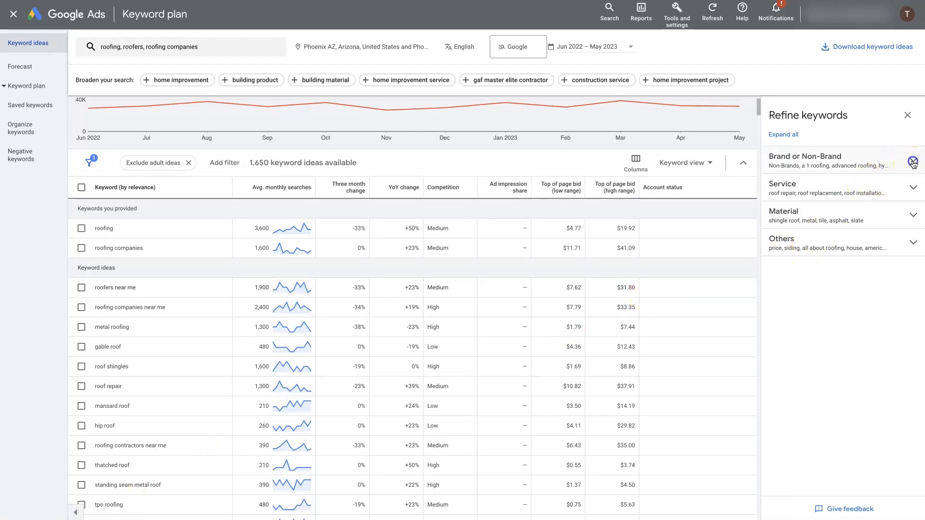
In Brand or Non-Brand refinement, uncheck Roofer, Manufacturer and Other Brands, leaving 940 ideas.
{"action": "left_click", "coordinate": [911, 162]}
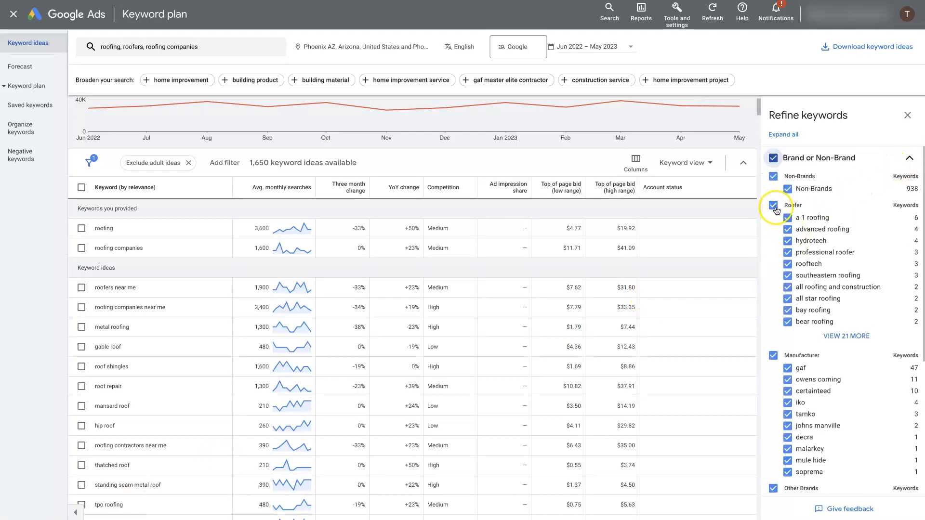
{"action": "mouse_move", "coordinate": [843, 253]}
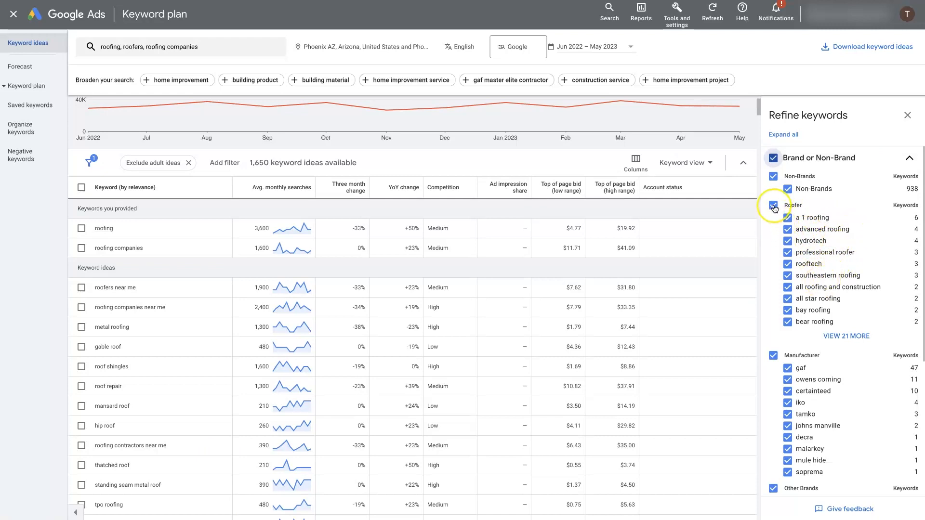
{"action": "left_click", "coordinate": [773, 205]}
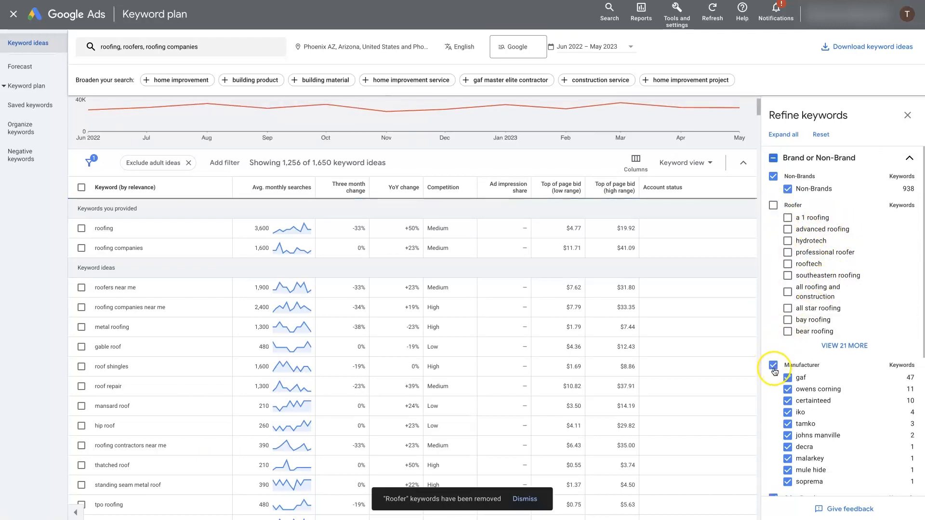
{"action": "mouse_move", "coordinate": [796, 306]}
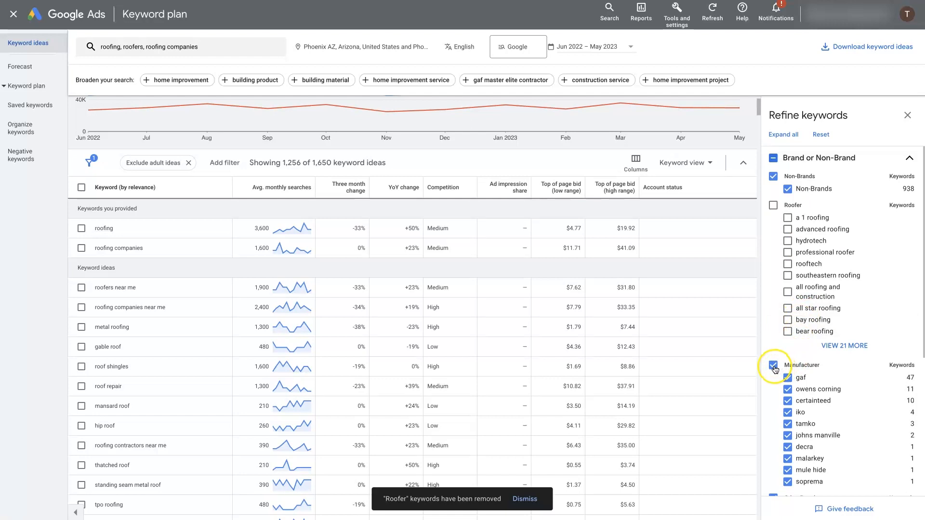
{"action": "left_click", "coordinate": [773, 364]}
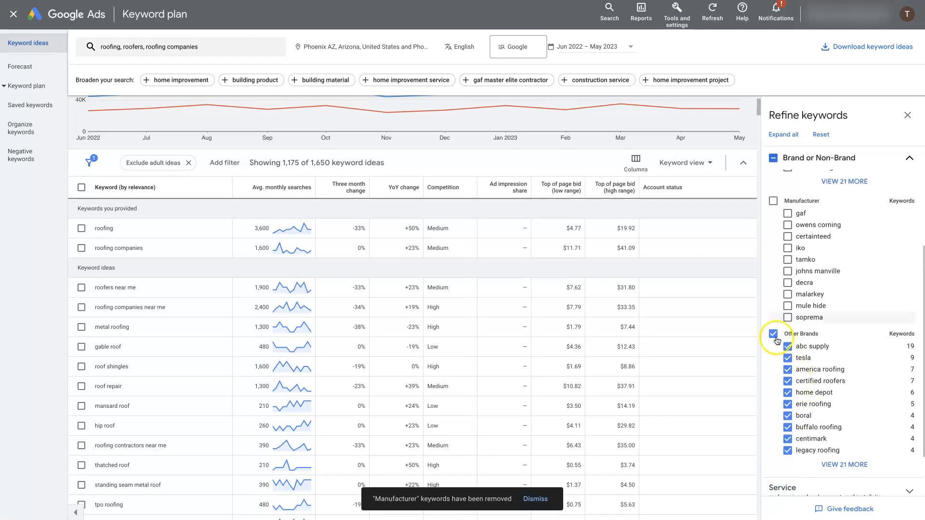
{"action": "left_click", "coordinate": [788, 333]}
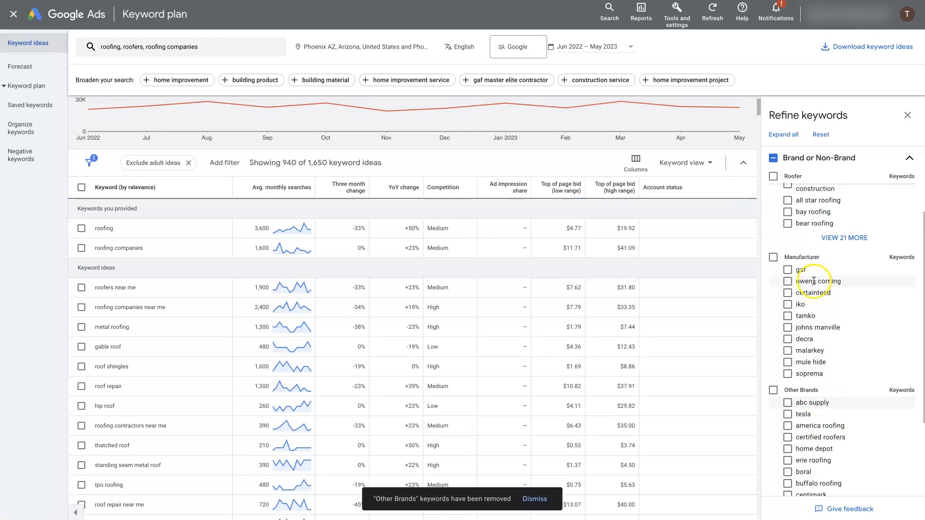
{"action": "mouse_move", "coordinate": [811, 362]}
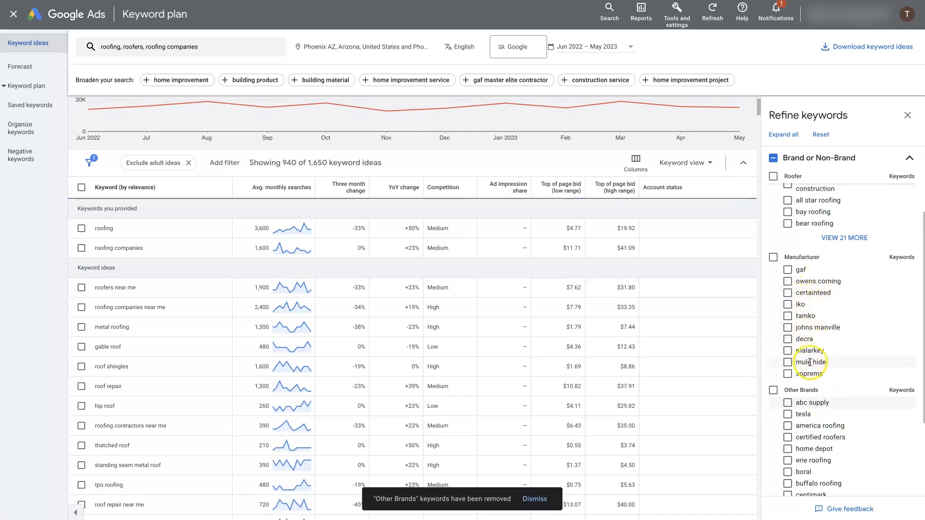
{"action": "mouse_move", "coordinate": [811, 371]}
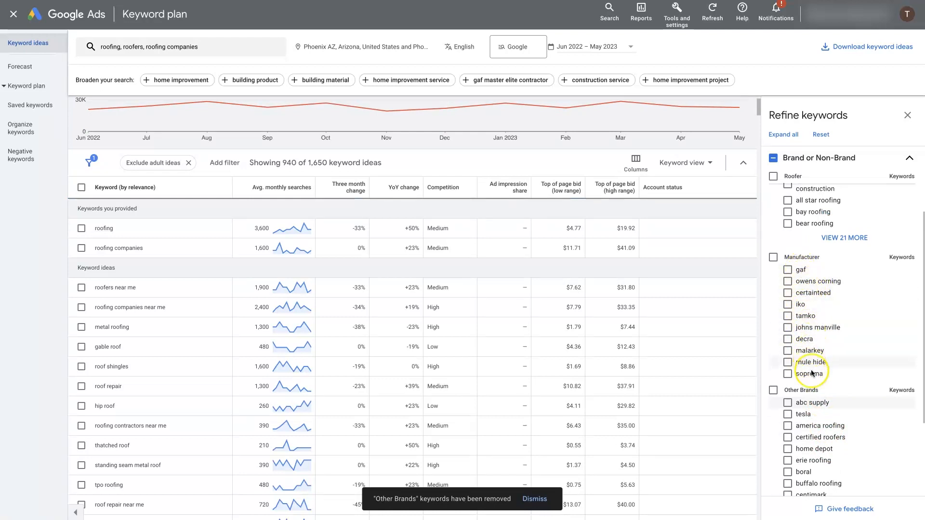
{"action": "mouse_move", "coordinate": [812, 353]}
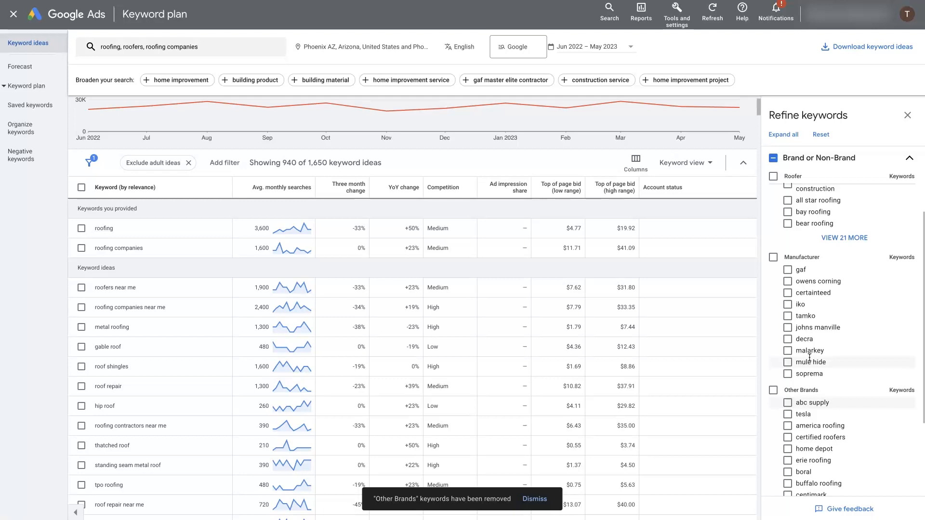
{"action": "mouse_move", "coordinate": [808, 357]}
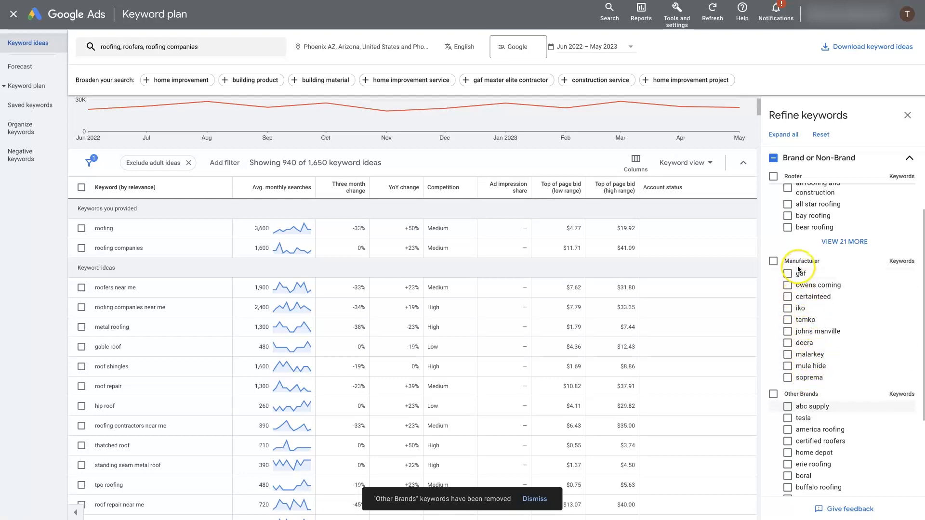
{"action": "mouse_move", "coordinate": [811, 326]}
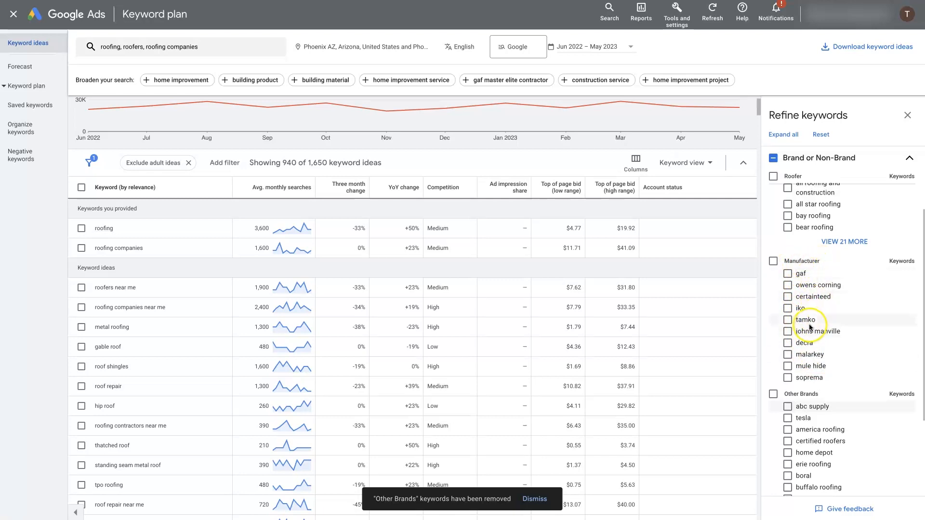
{"action": "left_click", "coordinate": [773, 176]}
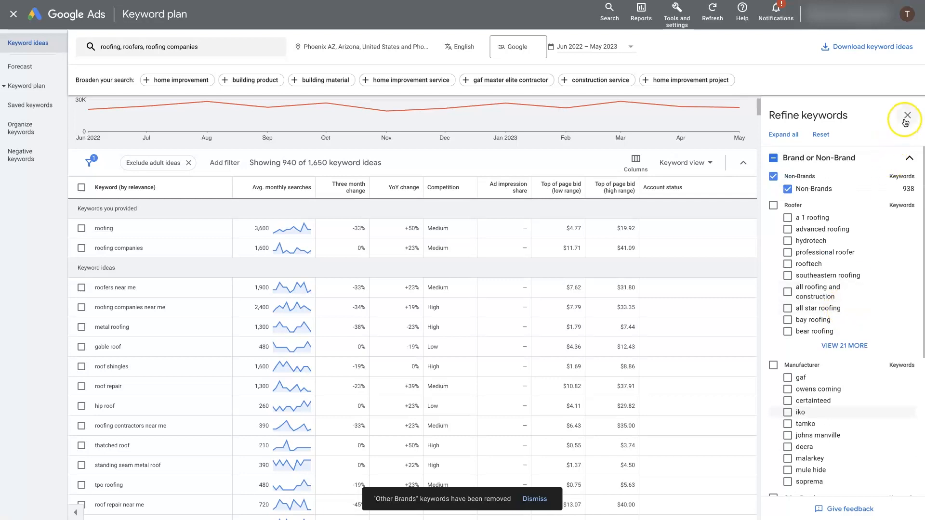
Close the Refine keywords panel to review the filtered monthly trend chart.
{"action": "left_click", "coordinate": [907, 115]}
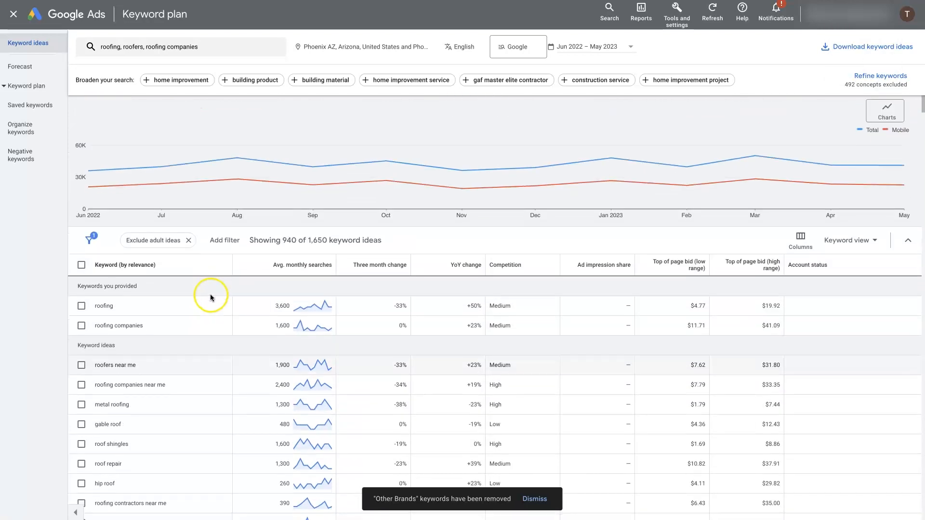
{"action": "mouse_move", "coordinate": [312, 171]}
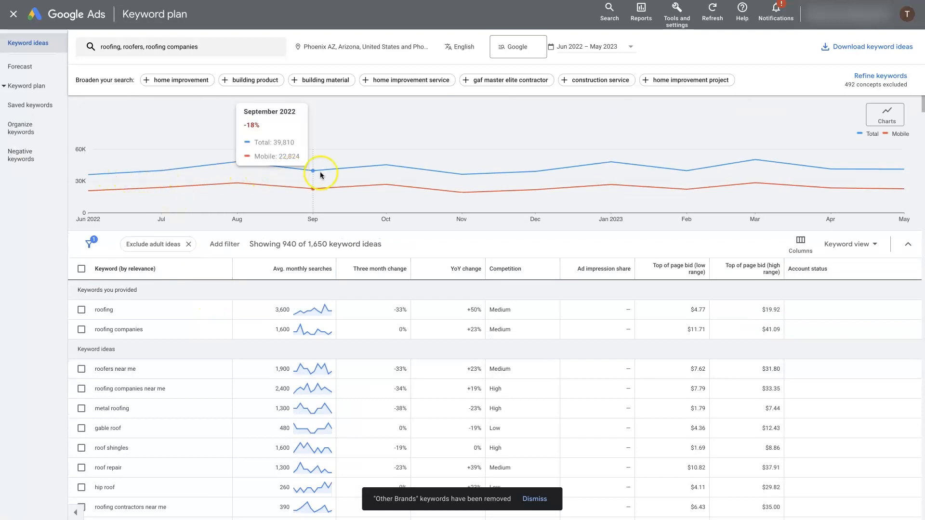
{"action": "mouse_move", "coordinate": [755, 172]}
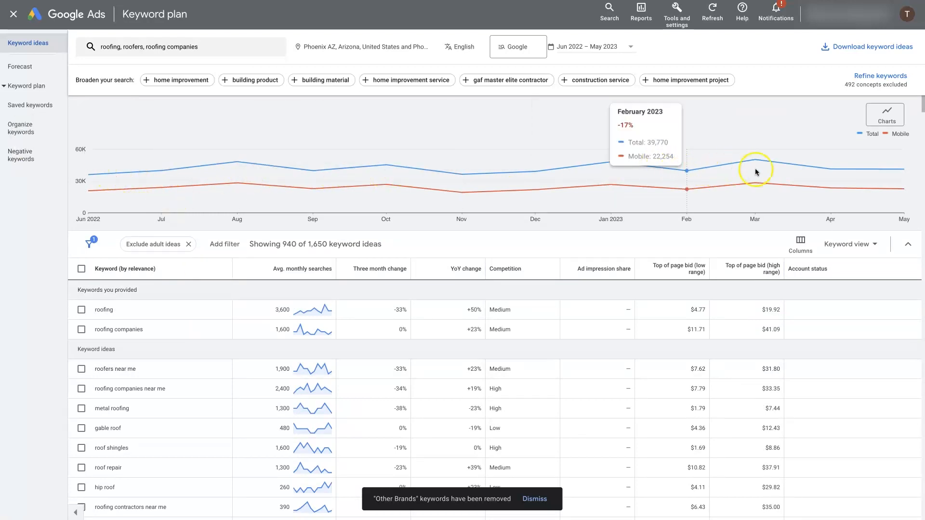
{"action": "mouse_move", "coordinate": [439, 186]}
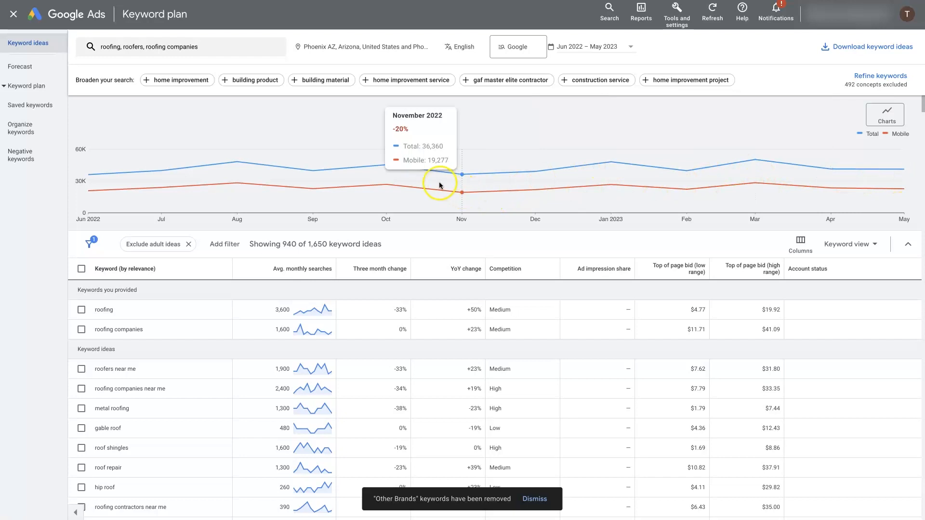
{"action": "mouse_move", "coordinate": [108, 179]}
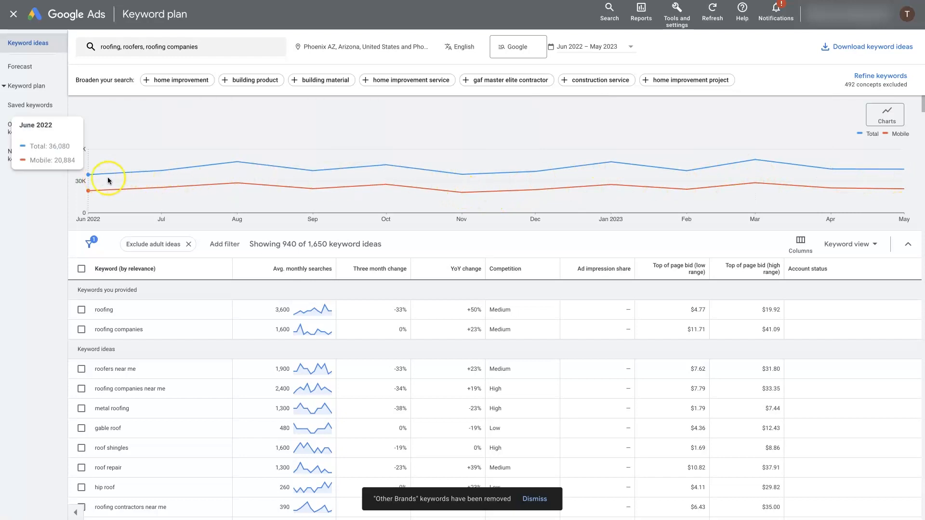
{"action": "mouse_move", "coordinate": [754, 160]}
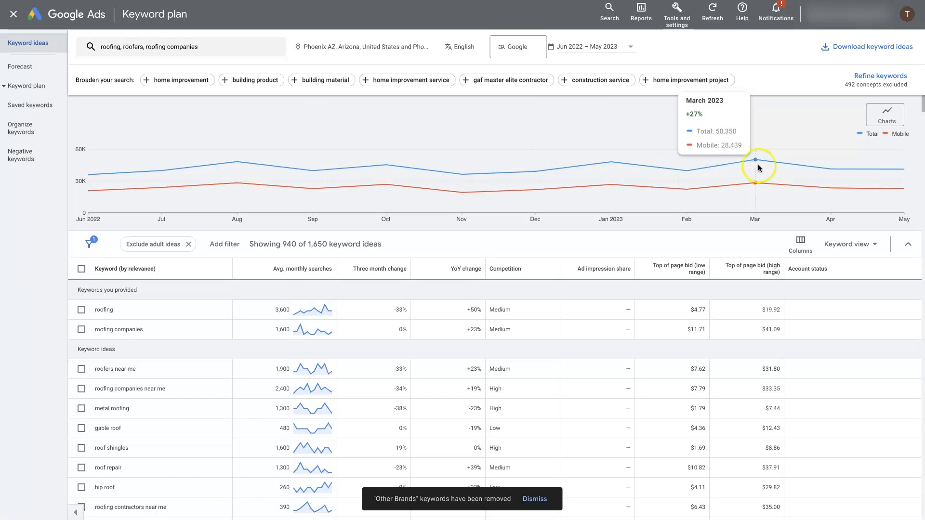
Download the 940 filtered keyword ideas as a .csv file.
{"action": "left_click", "coordinate": [867, 47]}
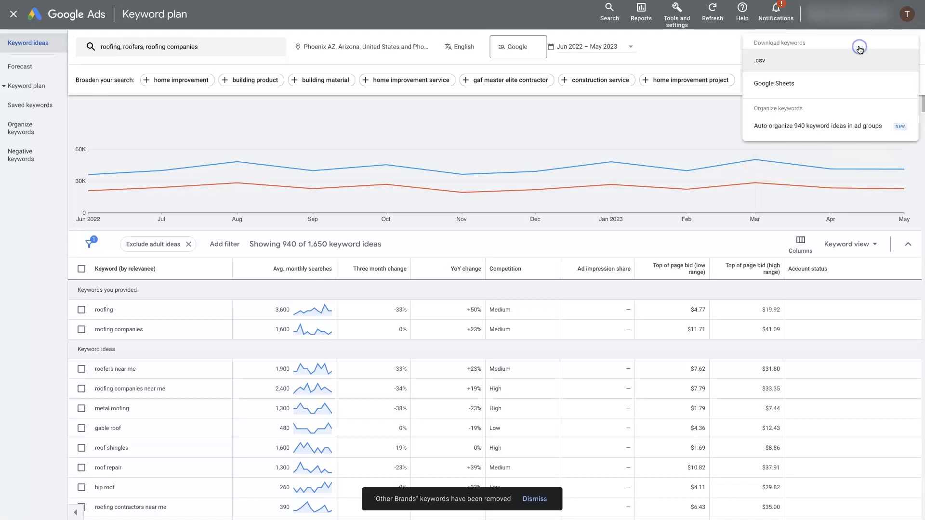
{"action": "left_click", "coordinate": [760, 60]}
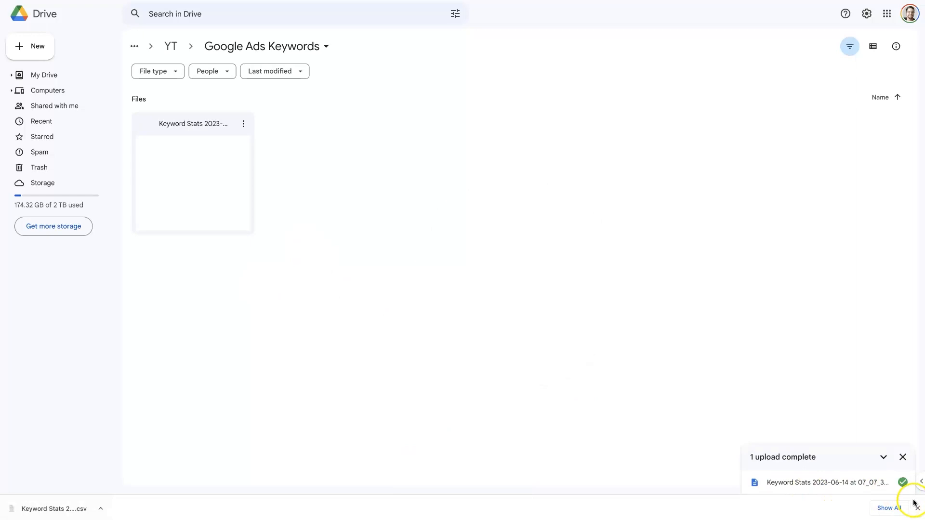
Open the uploaded Keyword Stats CSV with Google Sheets.
{"action": "right_click", "coordinate": [193, 184]}
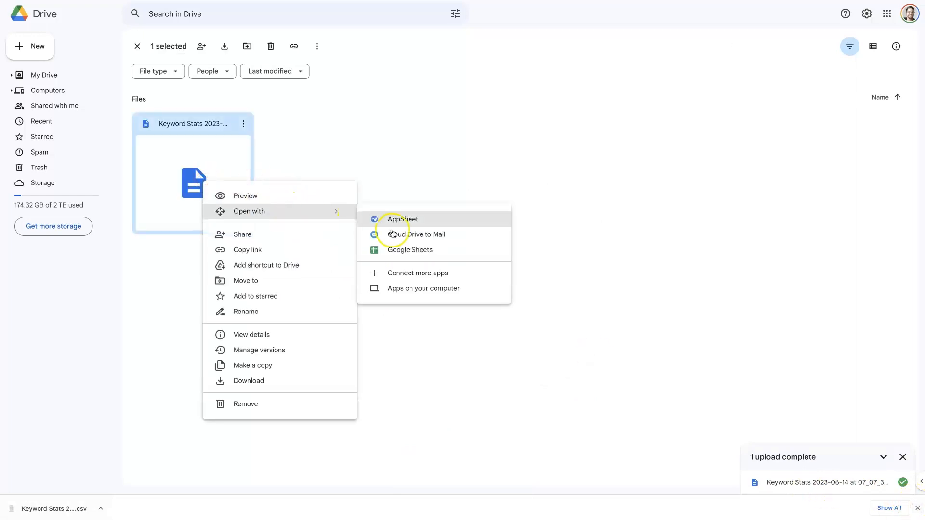
{"action": "left_click", "coordinate": [408, 250]}
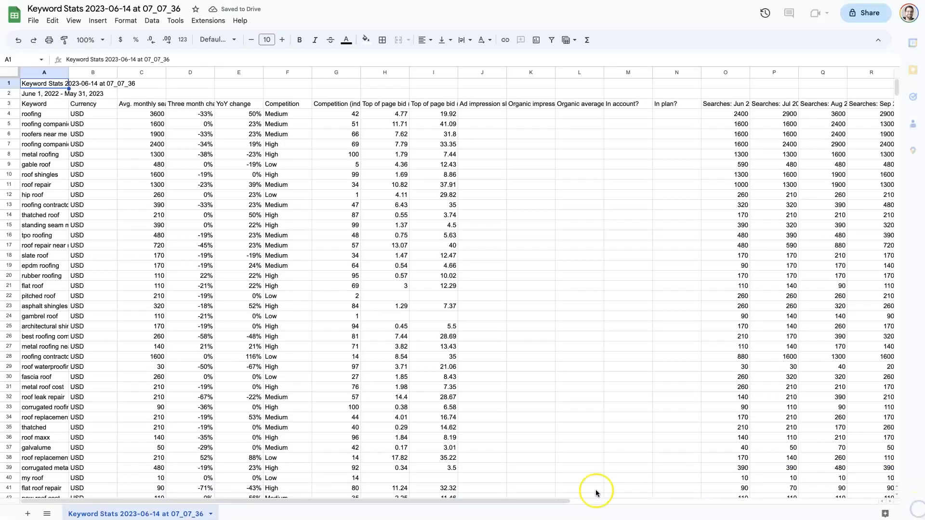
{"action": "mouse_move", "coordinate": [101, 127]}
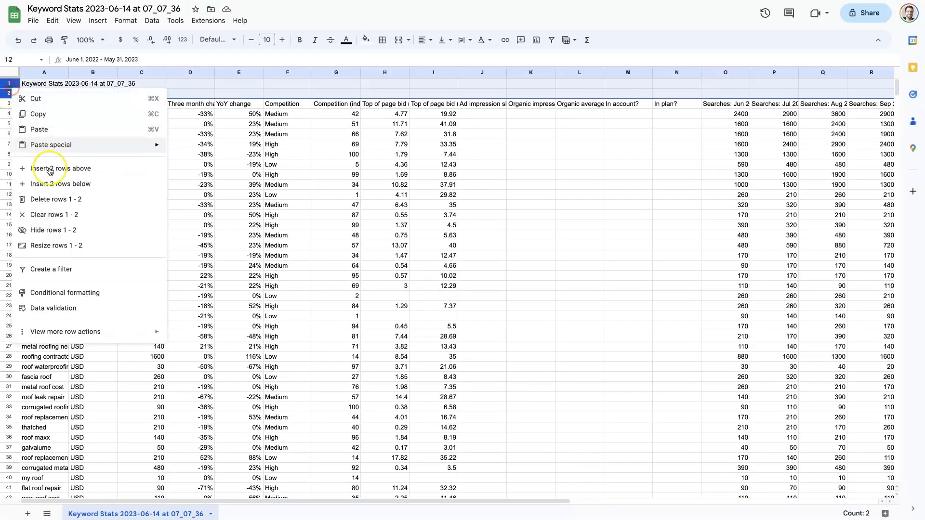
Freeze the header row, sort by Avg. monthly searches descending, and autofit the Keyword column.
{"action": "left_click", "coordinate": [56, 199]}
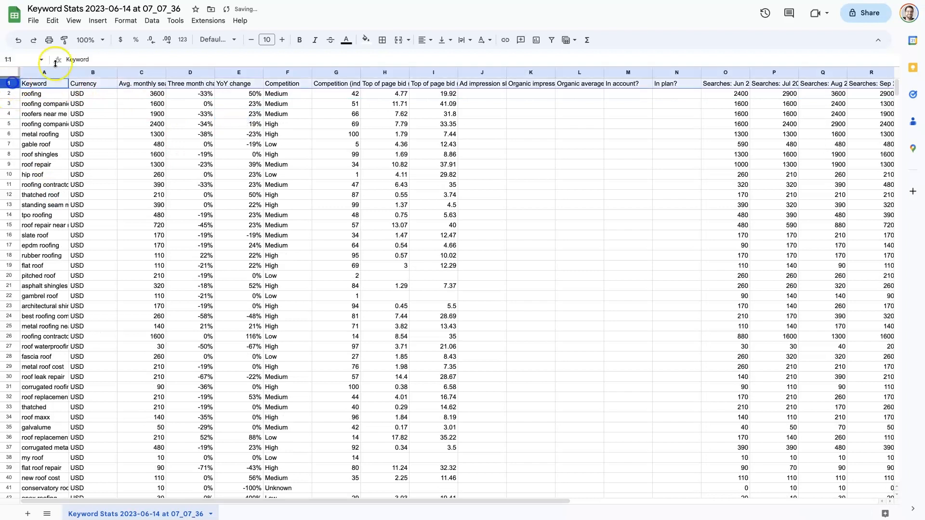
{"action": "left_click", "coordinate": [73, 21]}
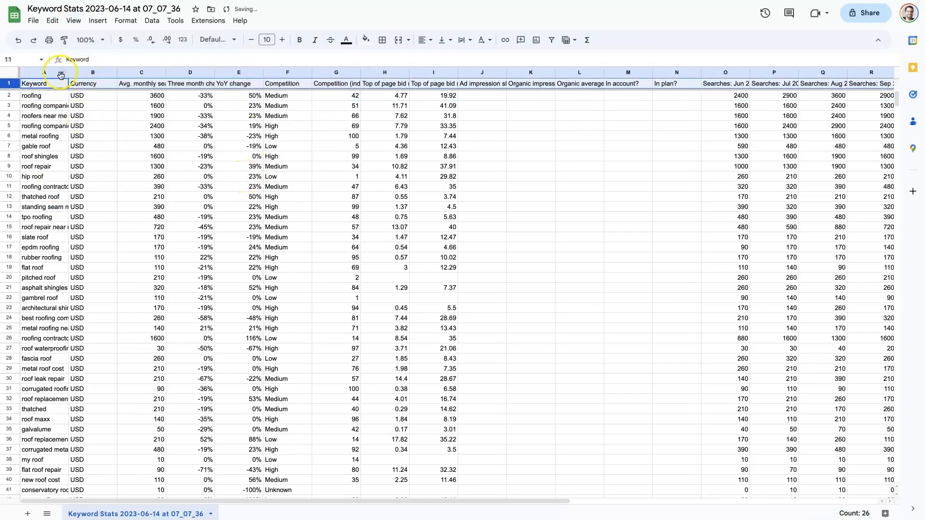
{"action": "right_click", "coordinate": [141, 73]}
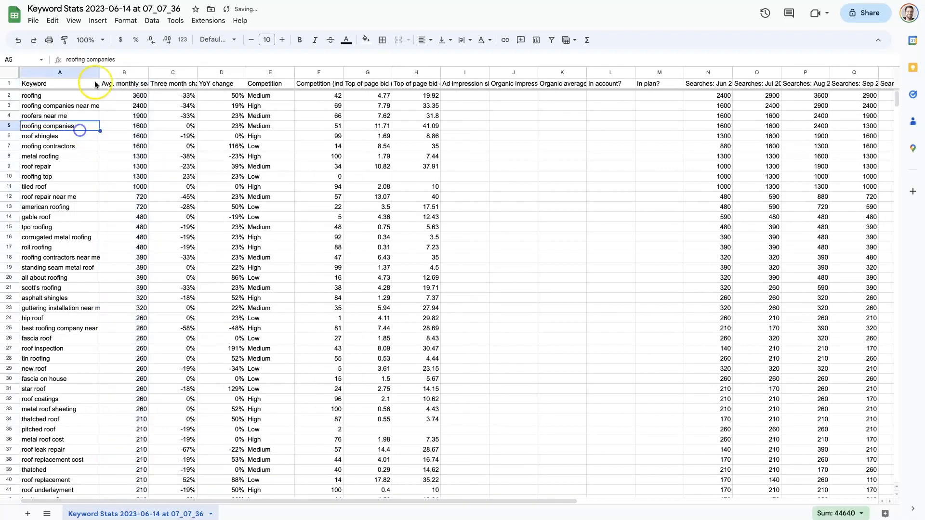
{"action": "left_click", "coordinate": [40, 156]}
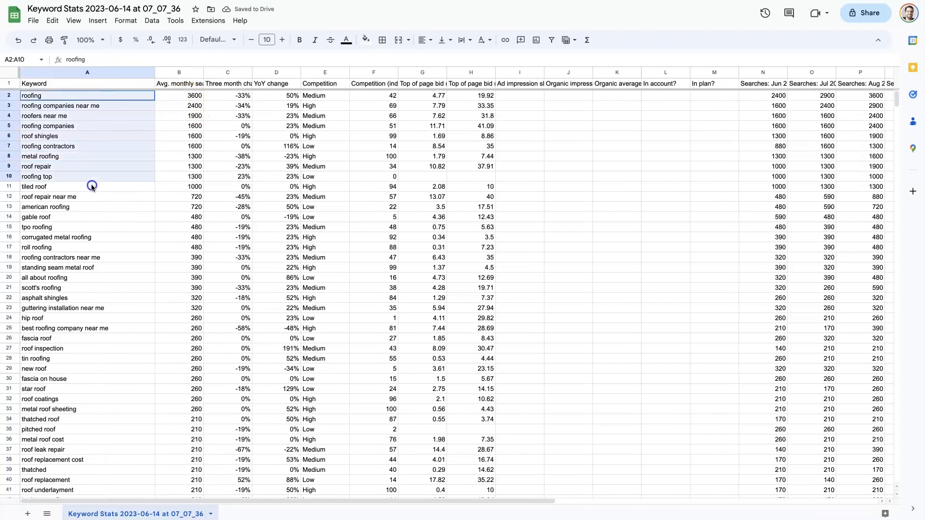
{"action": "left_click", "coordinate": [423, 72]}
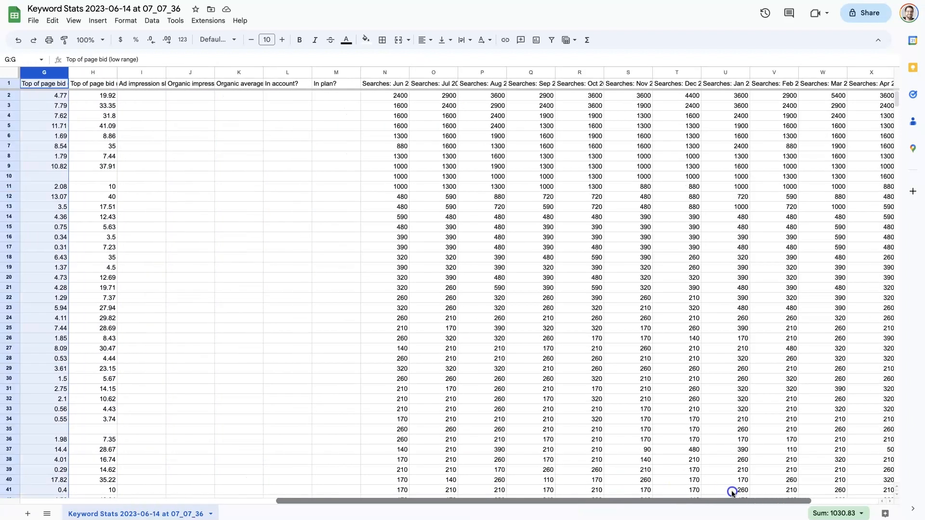
{"action": "scroll", "scroll_direction": "right", "scroll_amount": 3}
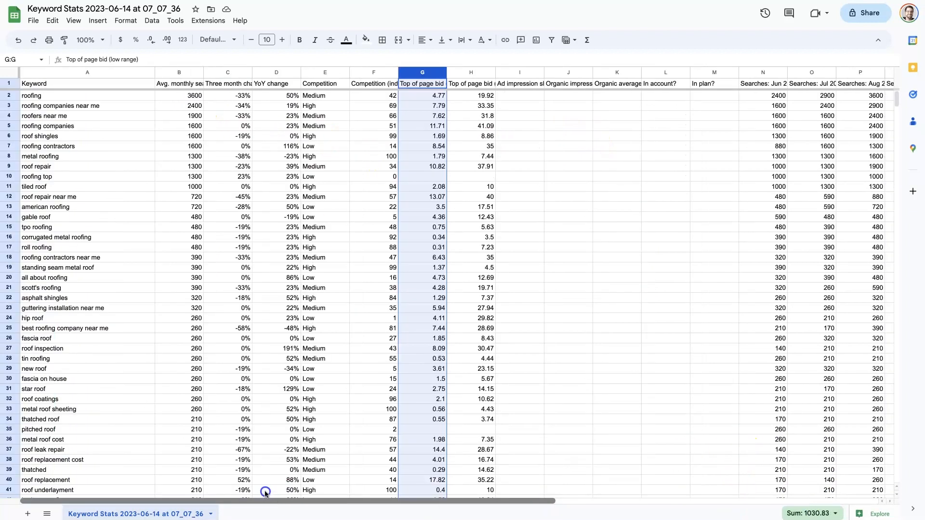
{"action": "scroll", "scroll_direction": "right", "scroll_amount": 3}
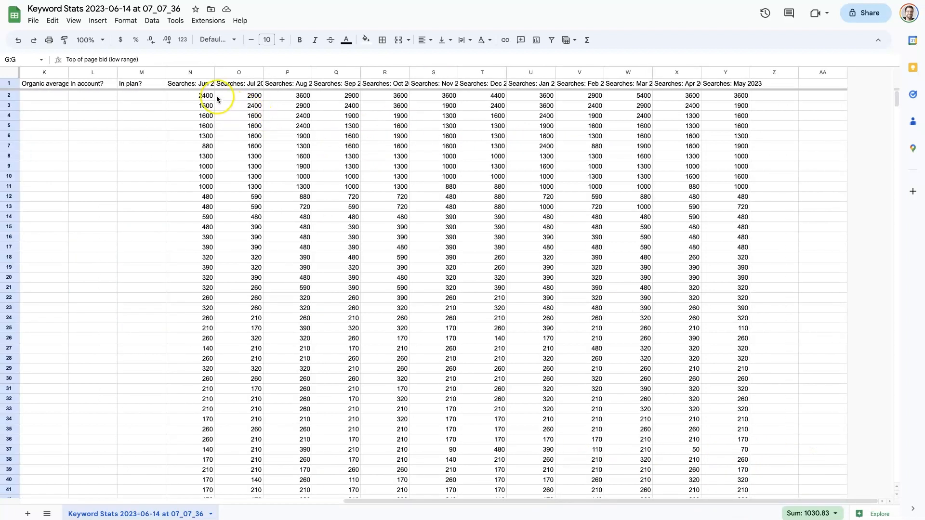
{"action": "left_click", "coordinate": [288, 95]}
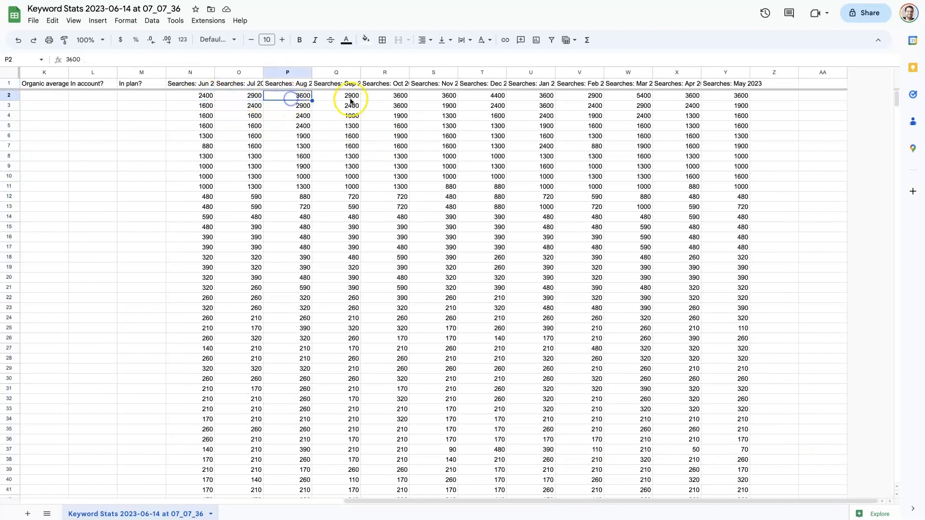
{"action": "left_click", "coordinate": [384, 95]}
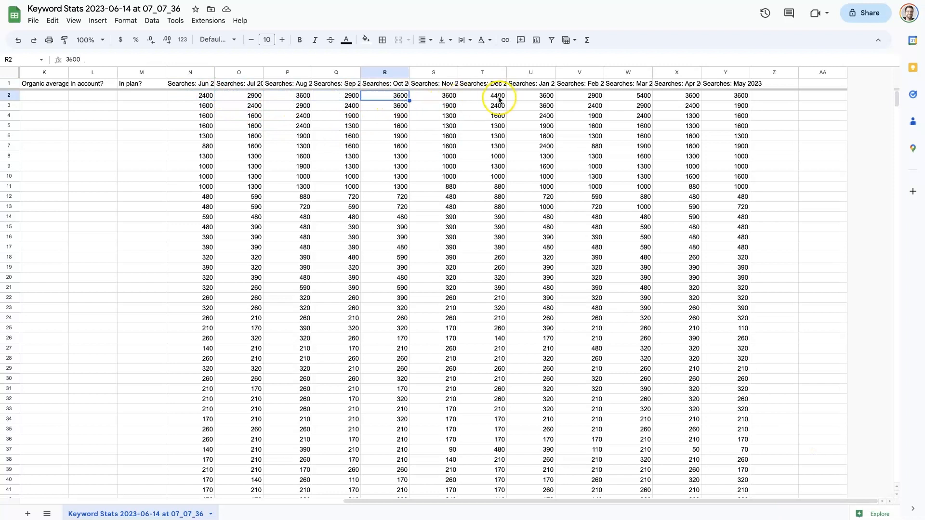
{"action": "left_click", "coordinate": [481, 95]}
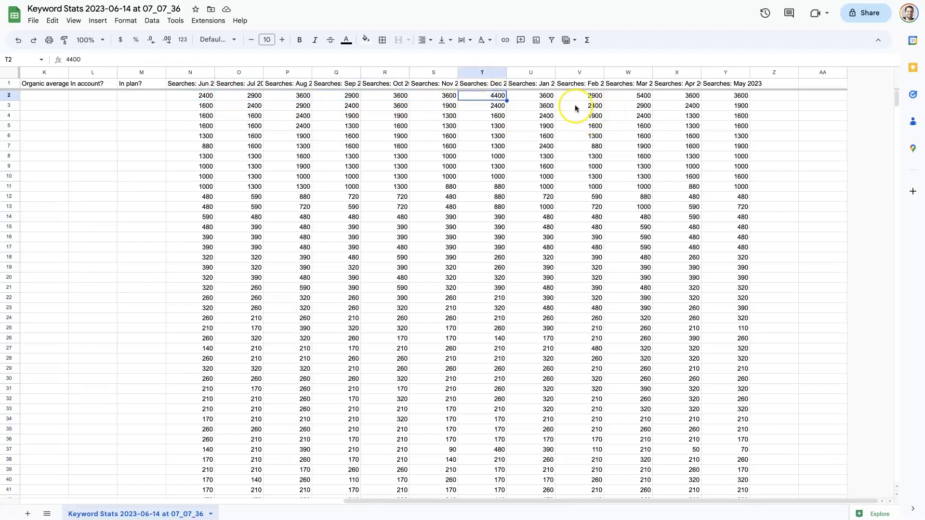
{"action": "left_click", "coordinate": [627, 95]}
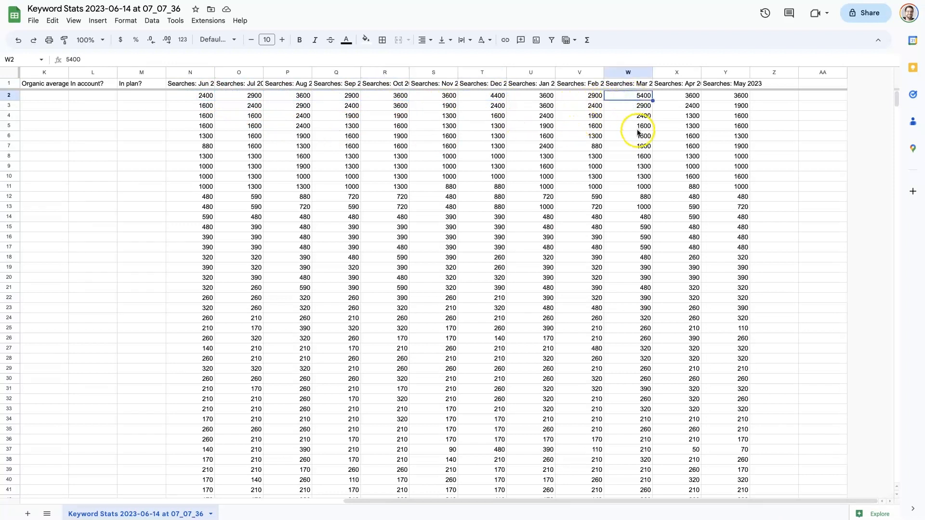
{"action": "mouse_move", "coordinate": [631, 95]}
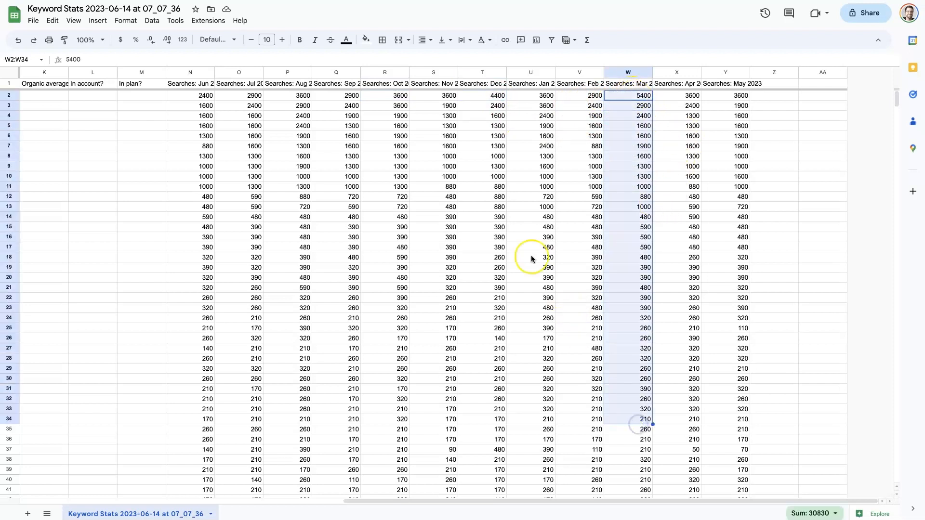
{"action": "mouse_move", "coordinate": [493, 219]}
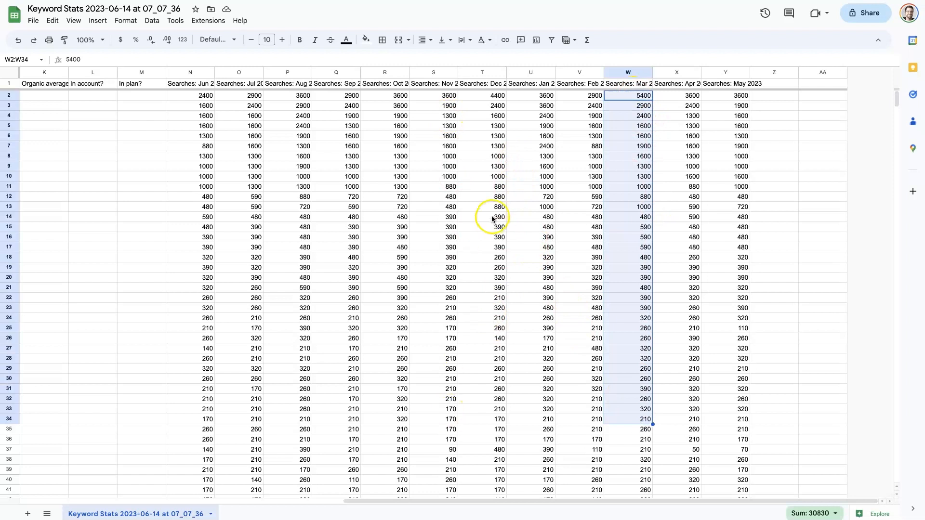
{"action": "mouse_move", "coordinate": [785, 173]}
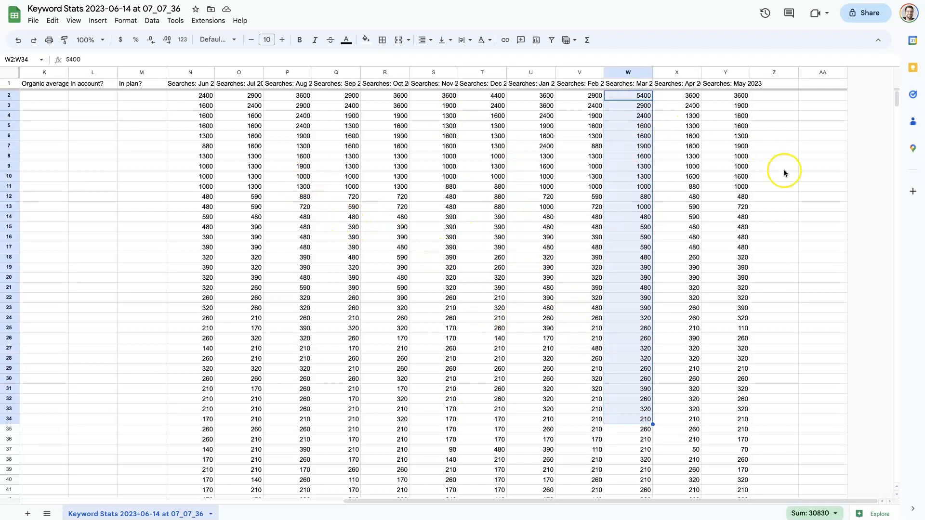
{"action": "left_click", "coordinate": [481, 176]}
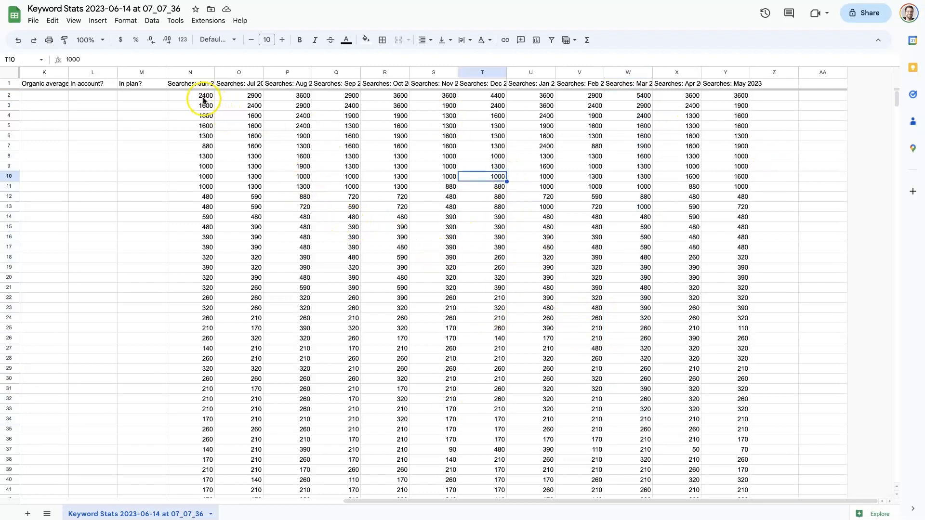
{"action": "left_click", "coordinate": [190, 95]}
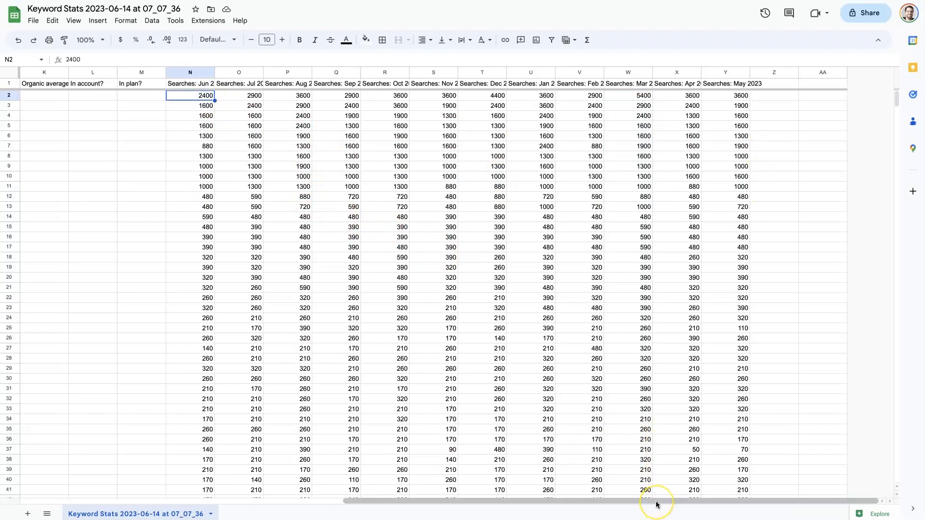
{"action": "scroll", "scroll_direction": "left", "scroll_amount": 3}
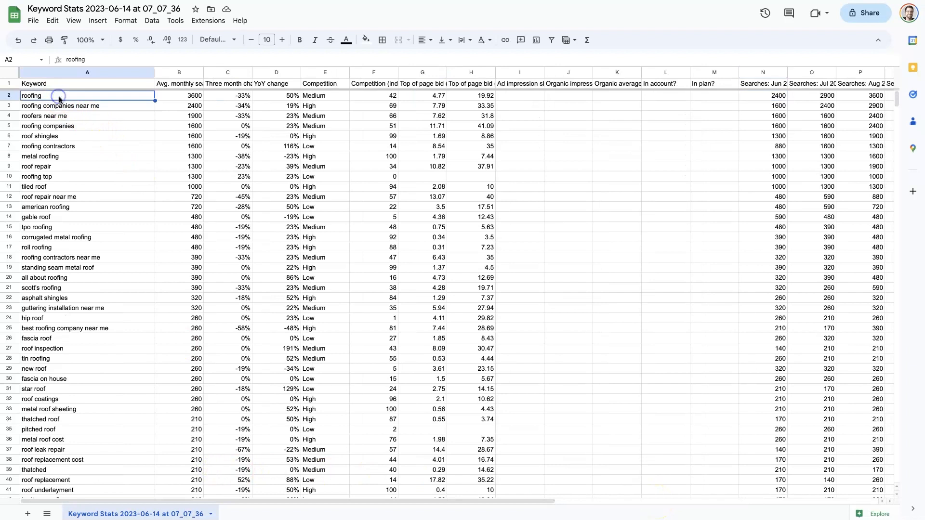
{"action": "mouse_move", "coordinate": [86, 310]}
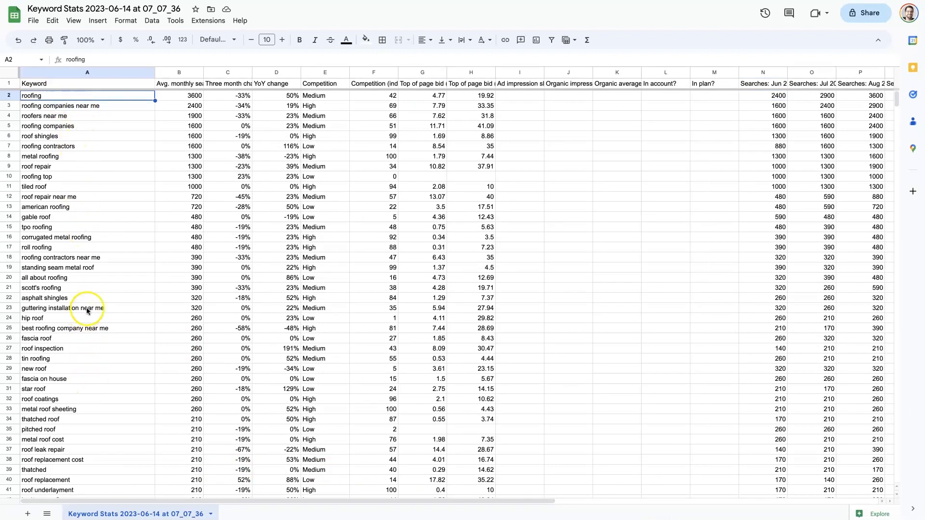
{"action": "scroll", "scroll_direction": "down", "scroll_amount": 3}
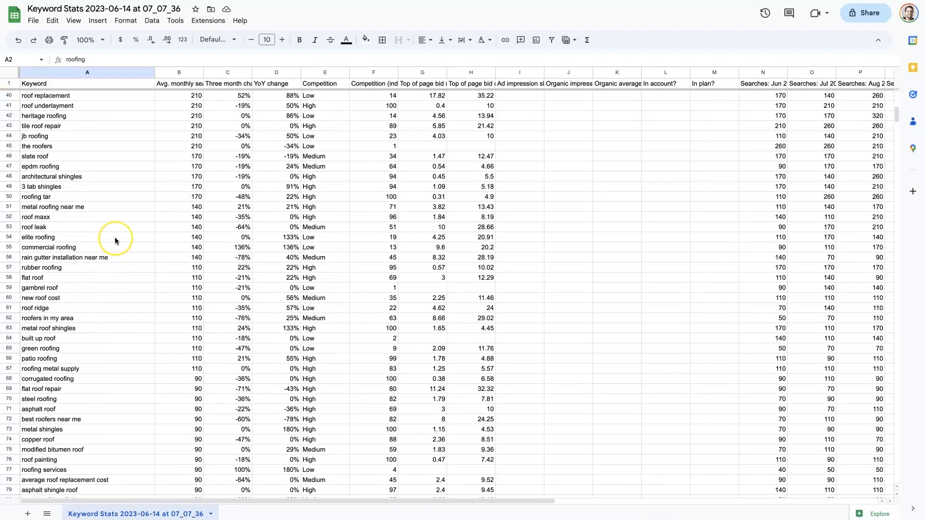
{"action": "scroll", "scroll_direction": "up", "scroll_amount": 3}
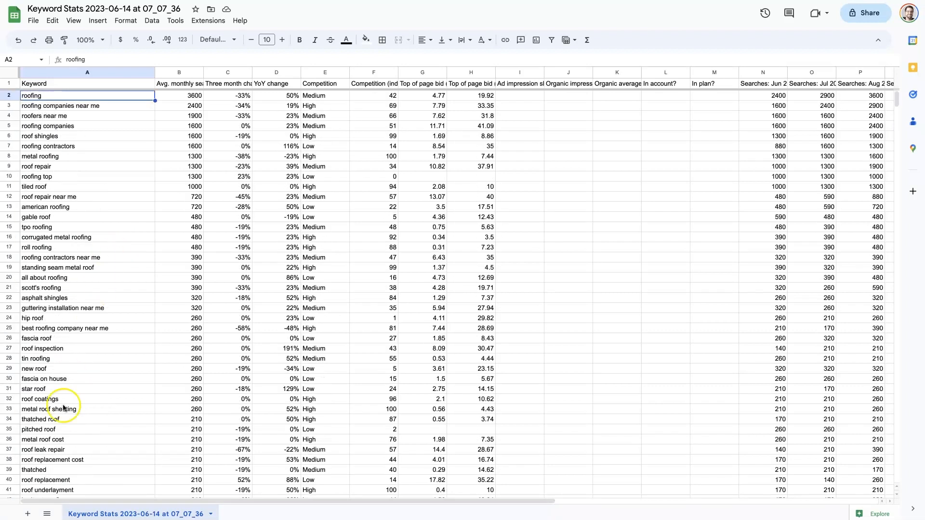
{"action": "mouse_move", "coordinate": [80, 105]}
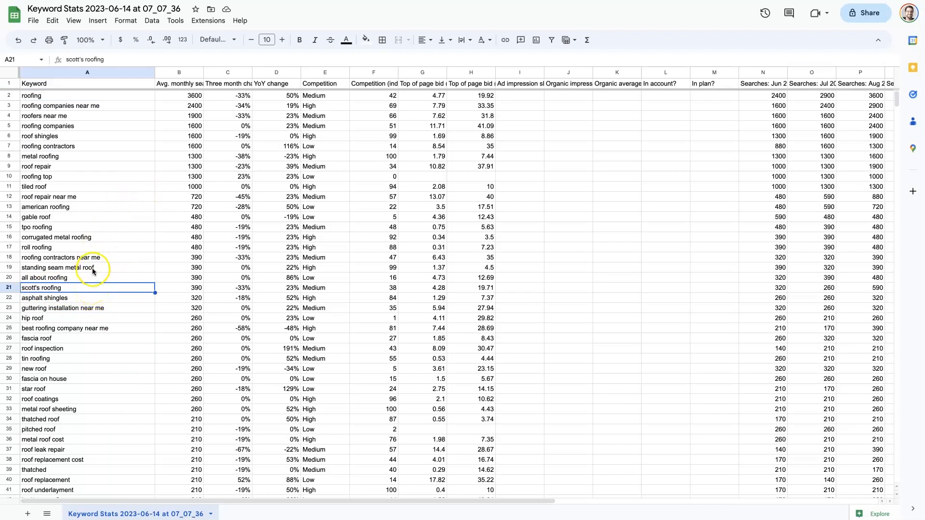
{"action": "left_click", "coordinate": [8, 288]}
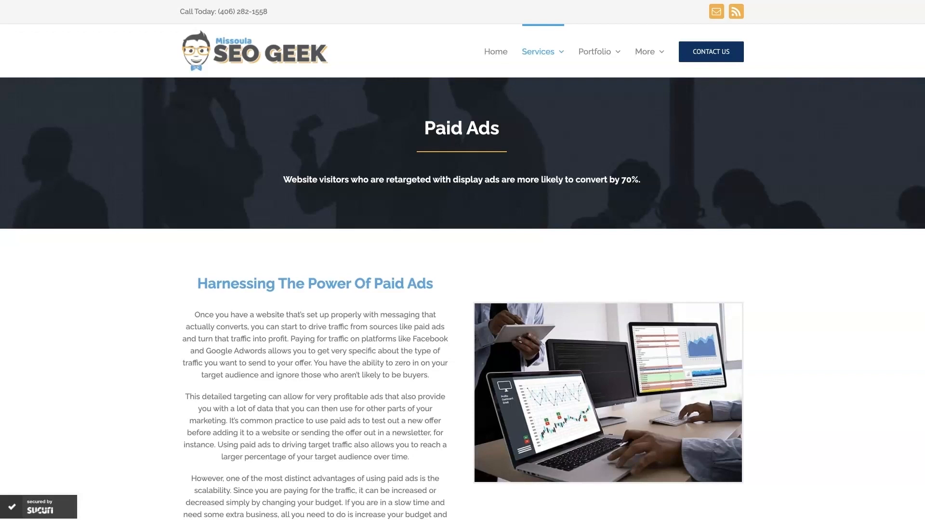
{"action": "mouse_move", "coordinate": [147, 231]}
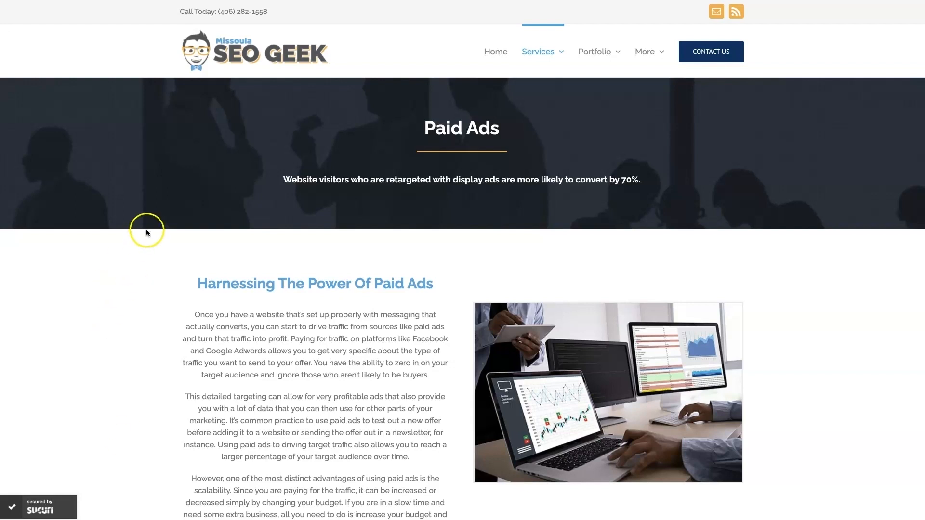
{"action": "mouse_move", "coordinate": [837, 324]}
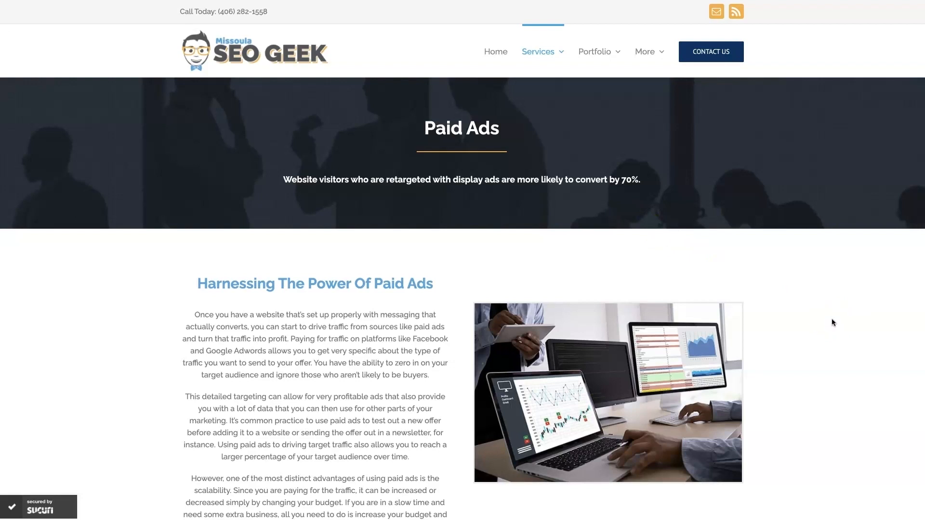
Scroll down the Paid Ads page to the Increase Sales With Google Ads section and client reviews.
{"action": "scroll", "scroll_direction": "down", "scroll_amount": 3}
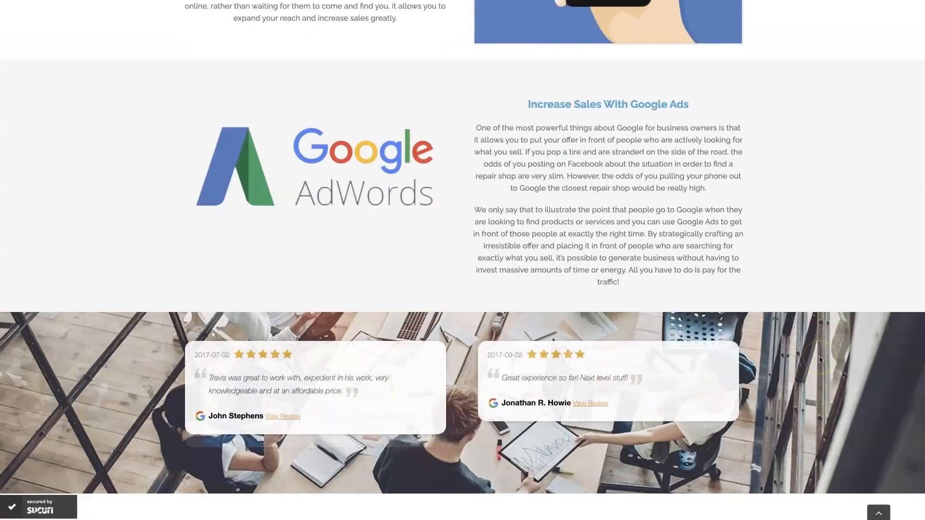
{"action": "scroll", "scroll_direction": "down", "scroll_amount": 3}
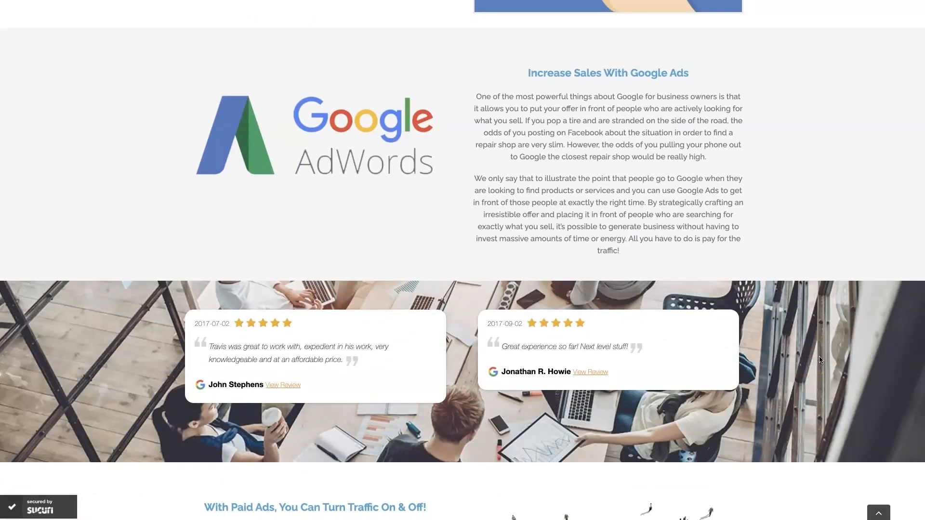
{"action": "scroll", "scroll_direction": "down", "scroll_amount": 3}
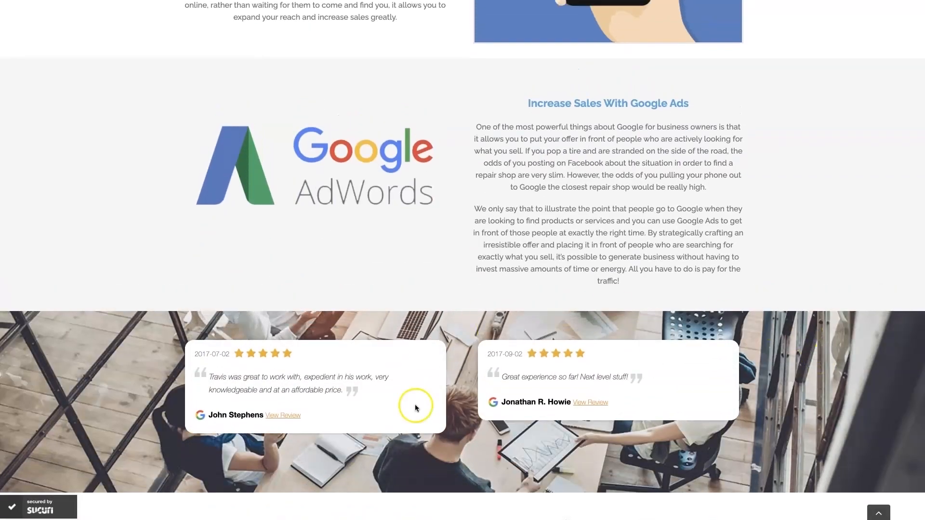
{"action": "mouse_move", "coordinate": [818, 259]}
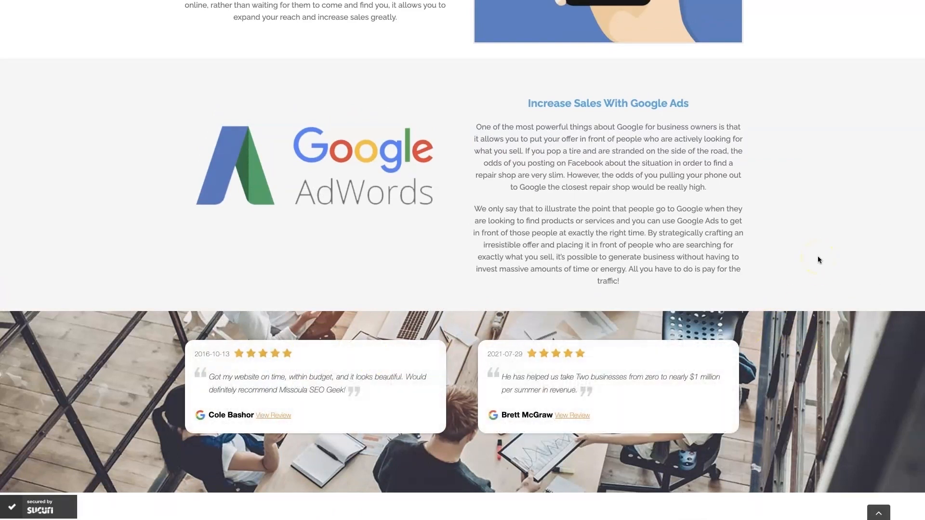
{"action": "mouse_move", "coordinate": [663, 407]}
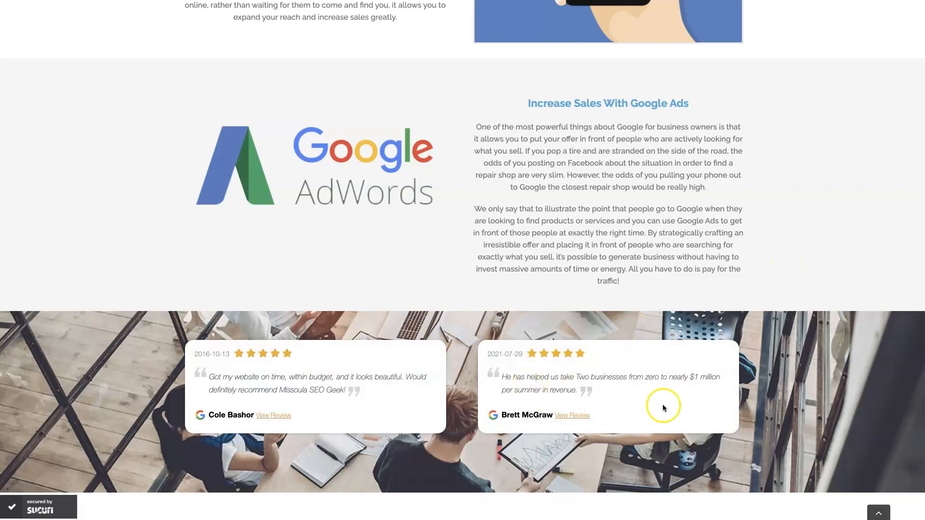